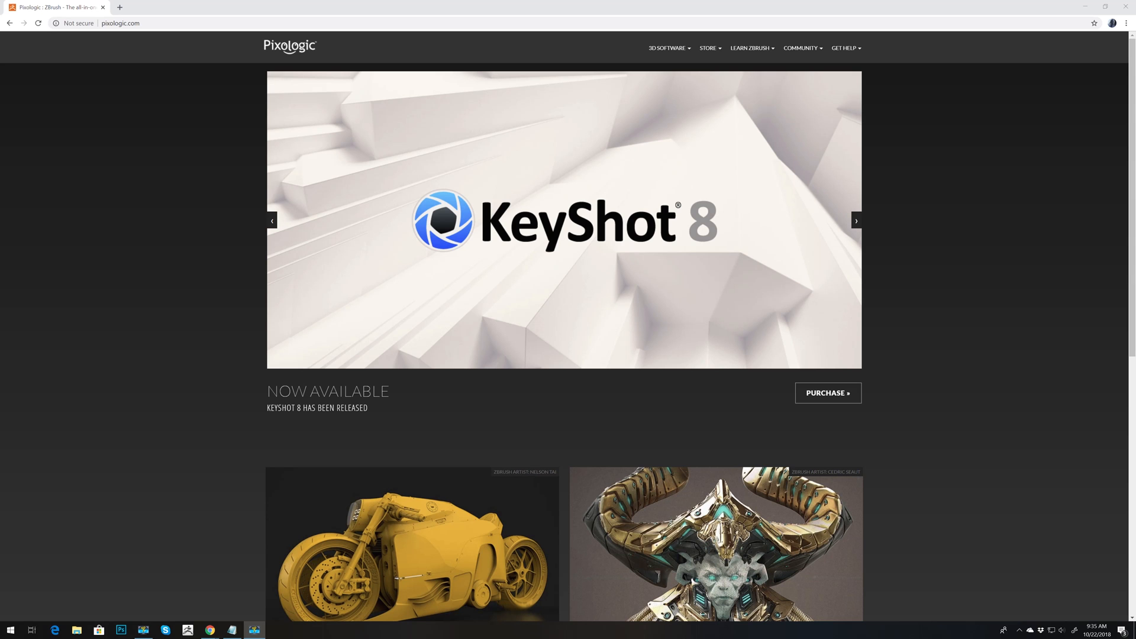
Browse the featured announcements, then go to the Download Center via the GET HELP menu.
left_click(856, 220)
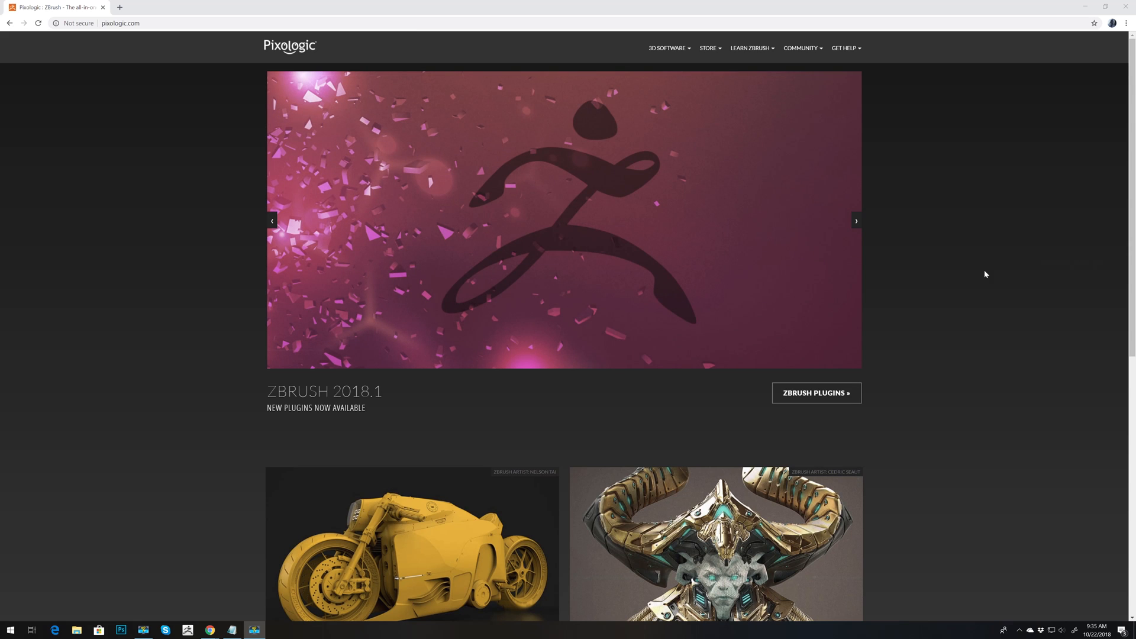
mouse_move(990, 271)
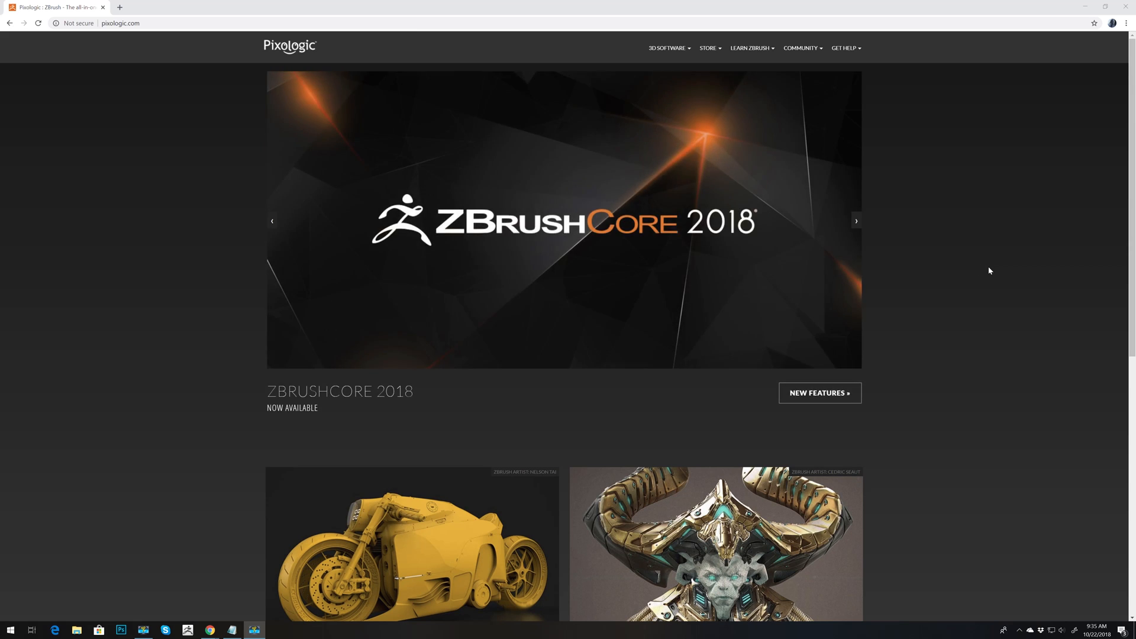
mouse_move(918, 281)
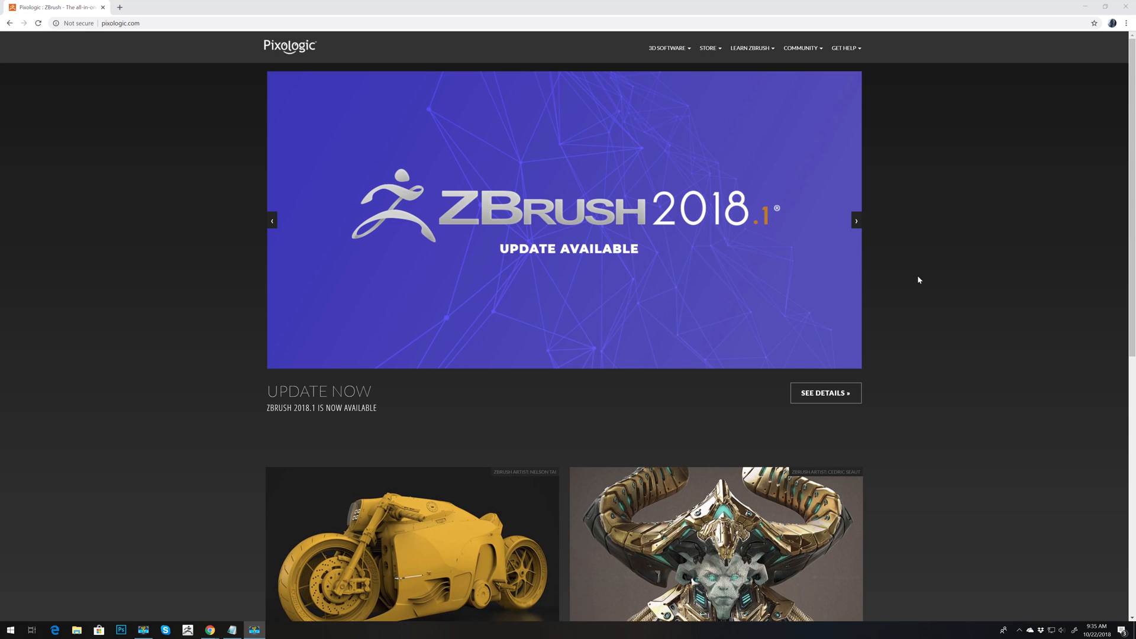
left_click(855, 220)
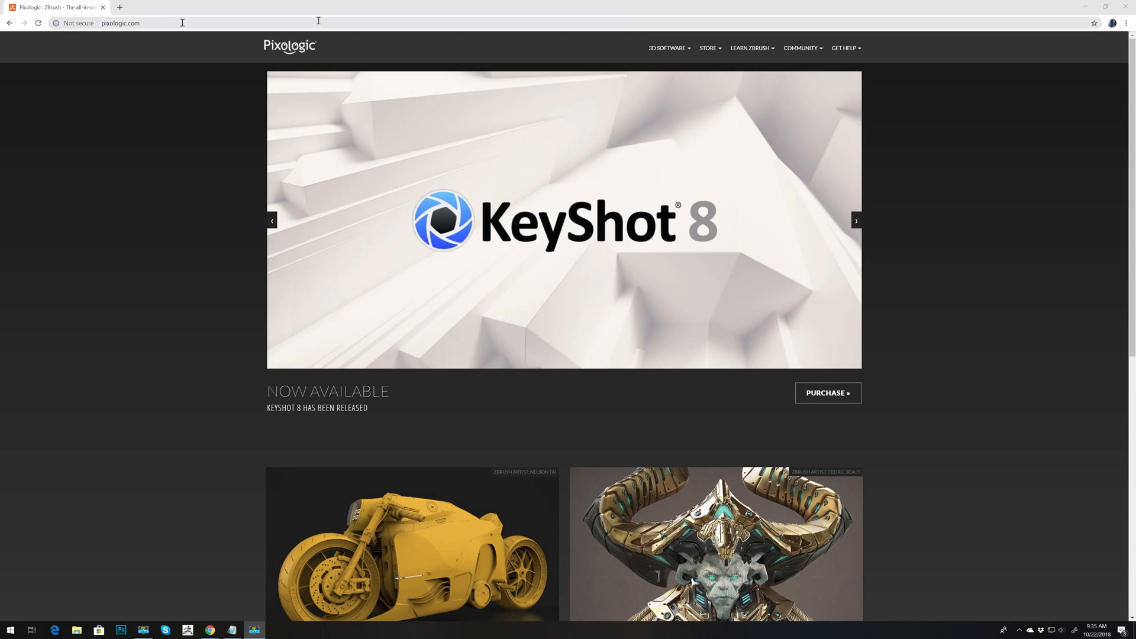
left_click(843, 48)
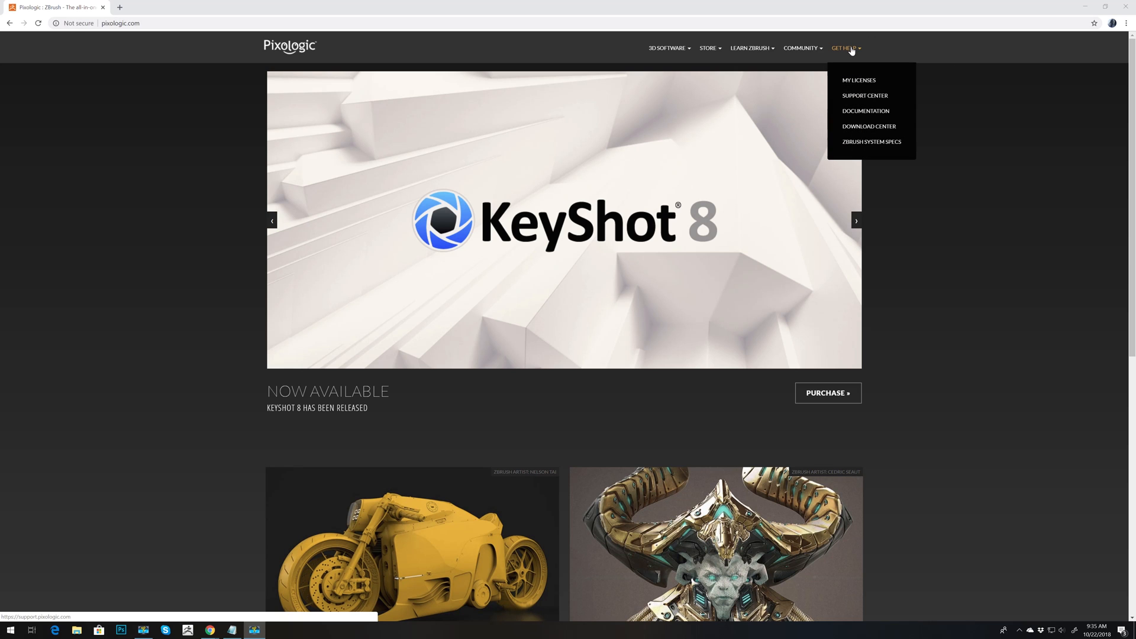
left_click(869, 126)
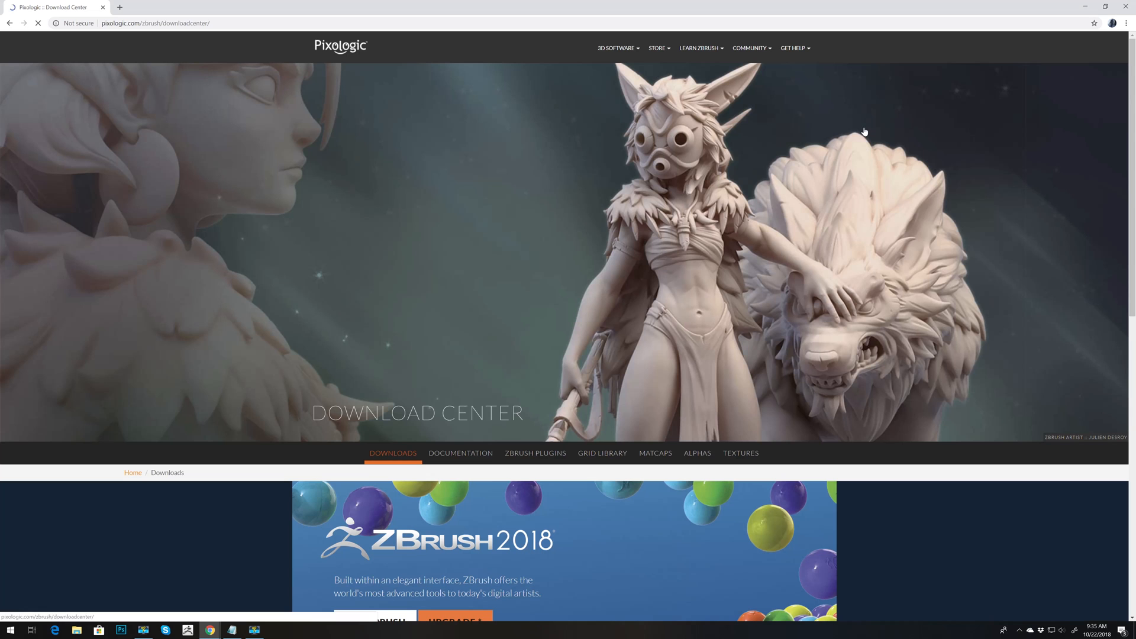
scroll("down", 3)
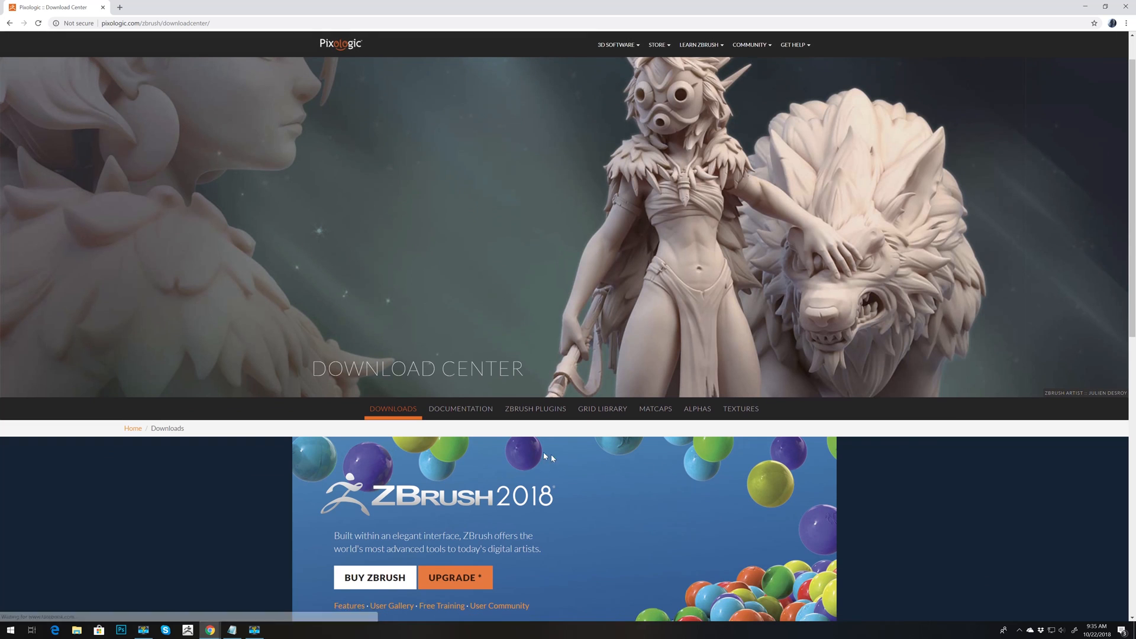
In the ZBrush Plugins list, scroll to Intersection Masker and download its zip archive.
left_click(535, 408)
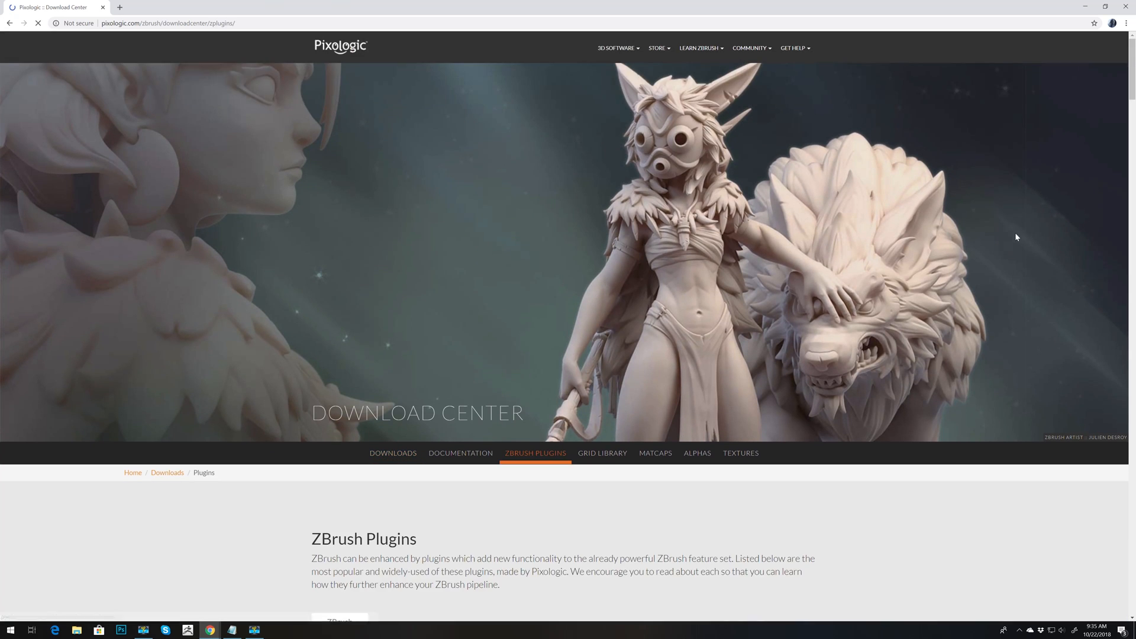
scroll("down", 3)
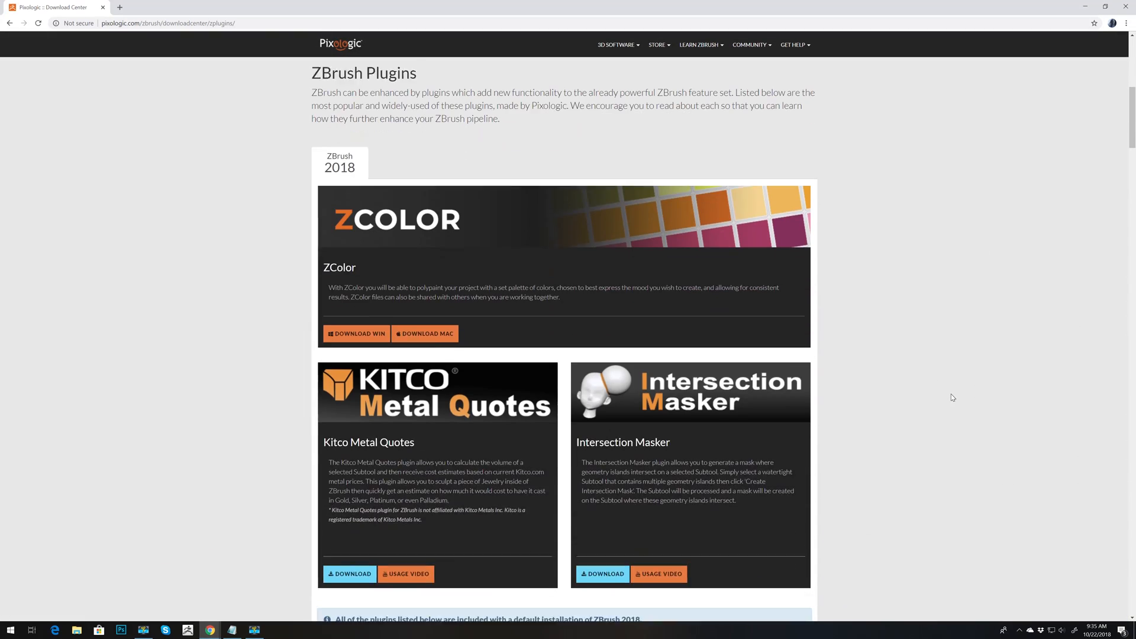
scroll("down", 3)
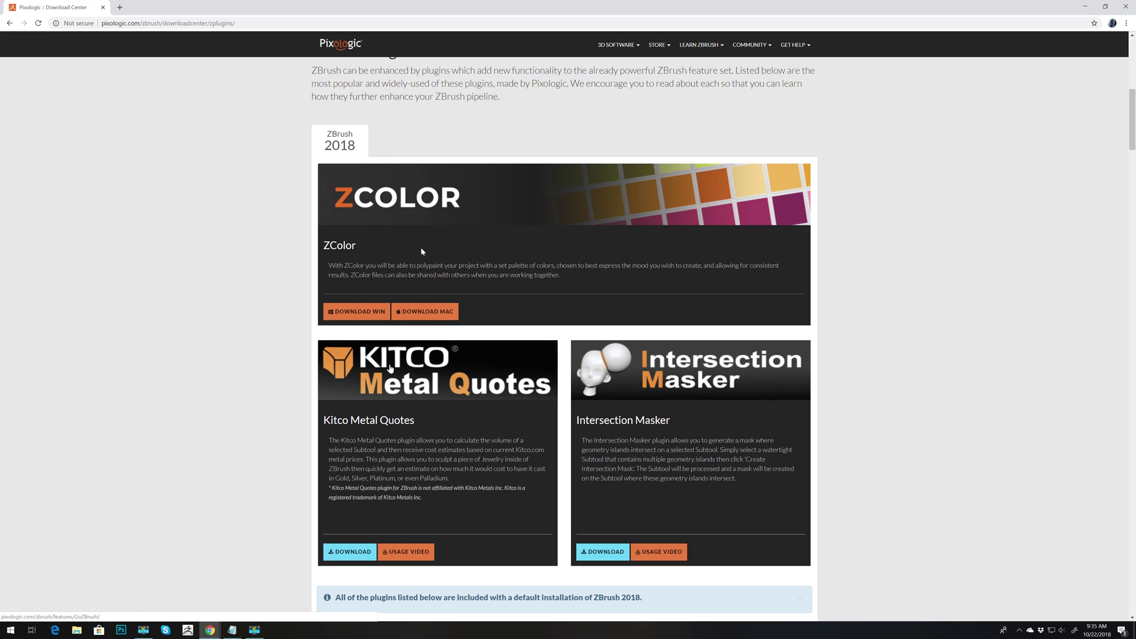
mouse_move(717, 366)
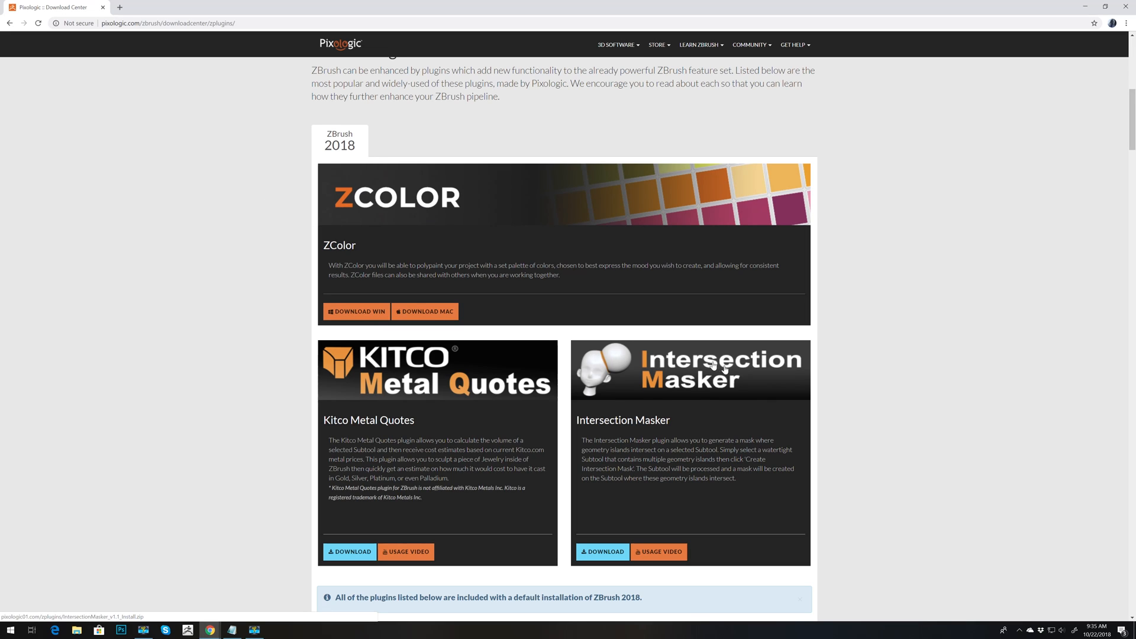
scroll("down", 3)
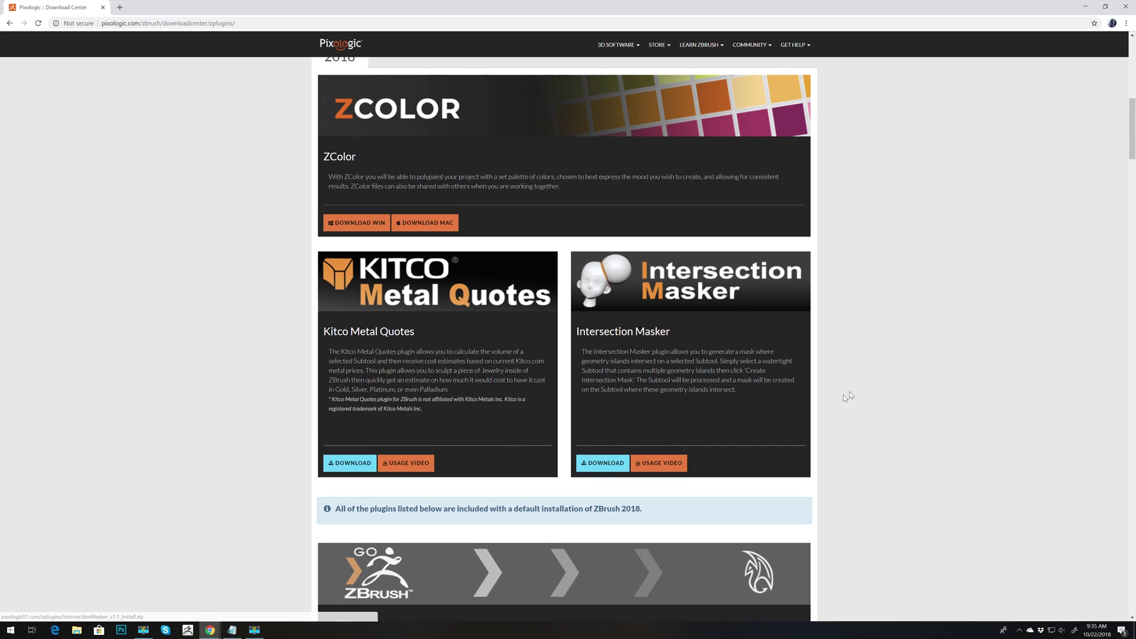
mouse_move(890, 390)
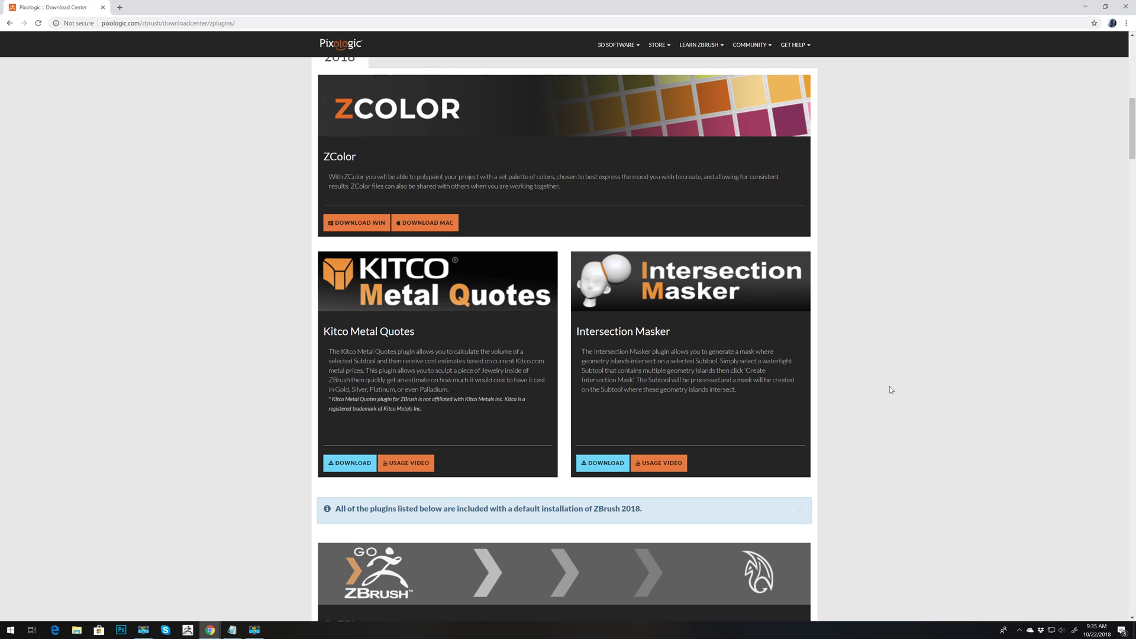
mouse_move(864, 378)
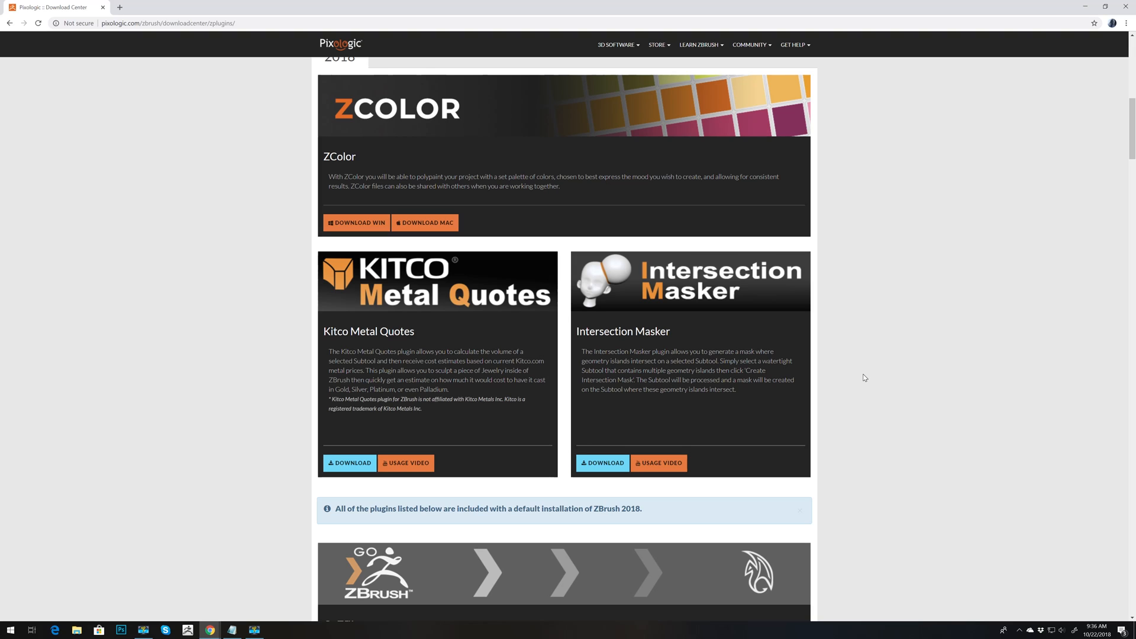
mouse_move(790, 314)
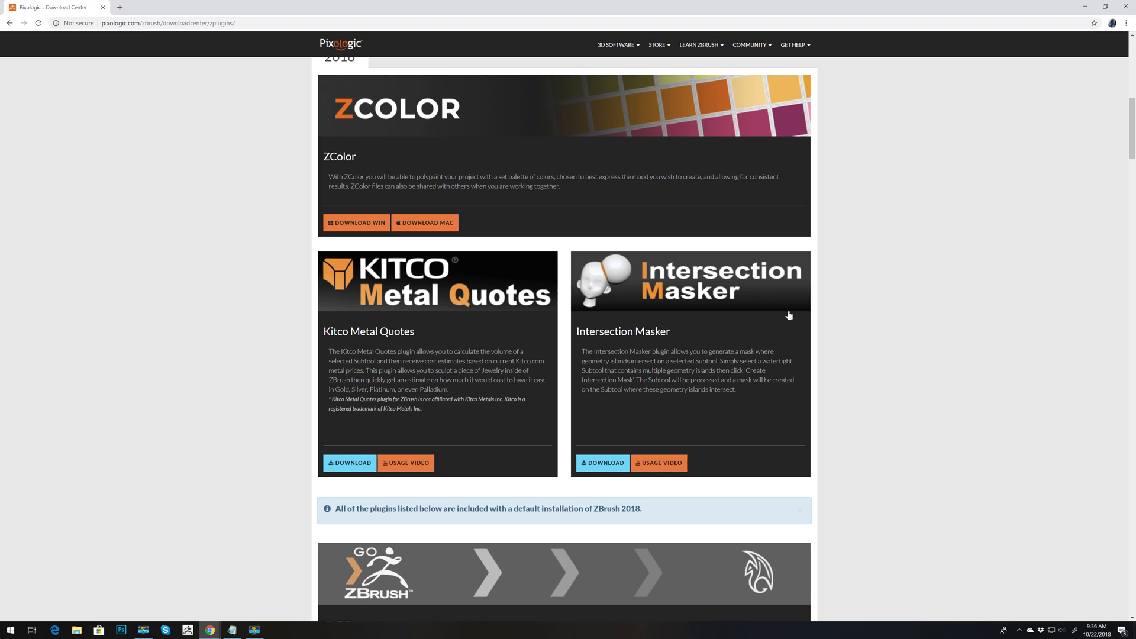
mouse_move(863, 346)
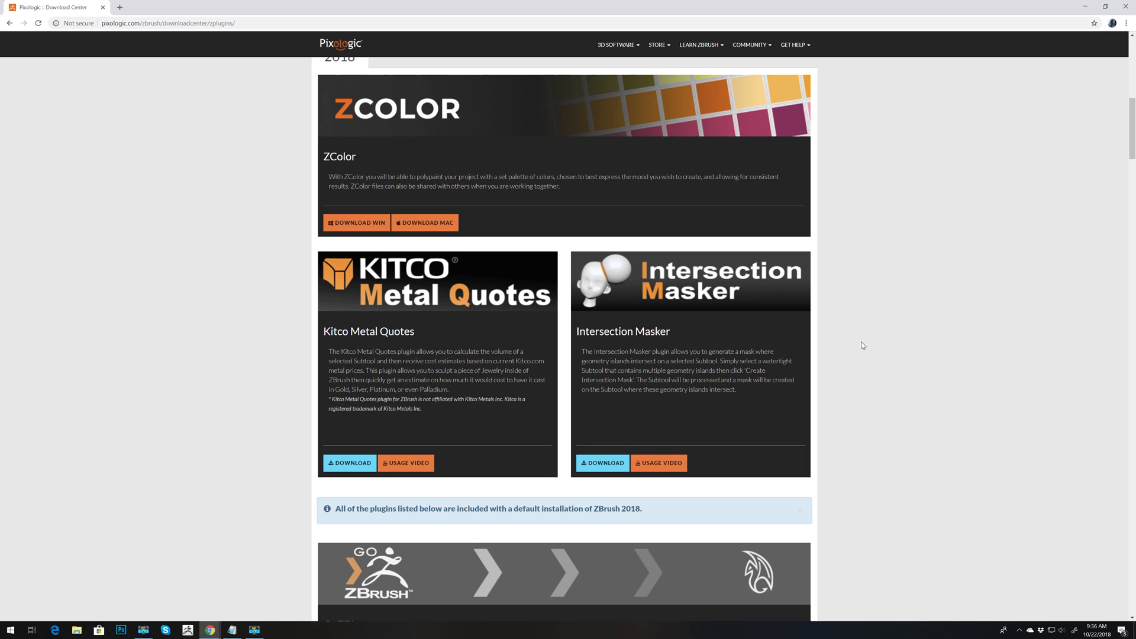
scroll("down", 3)
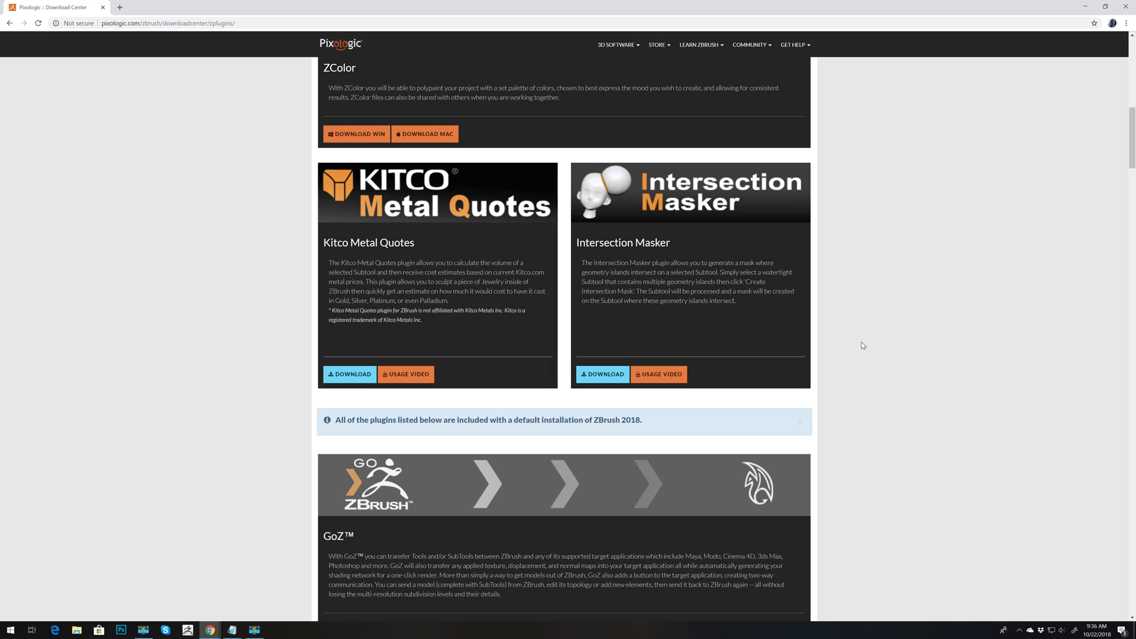
mouse_move(842, 325)
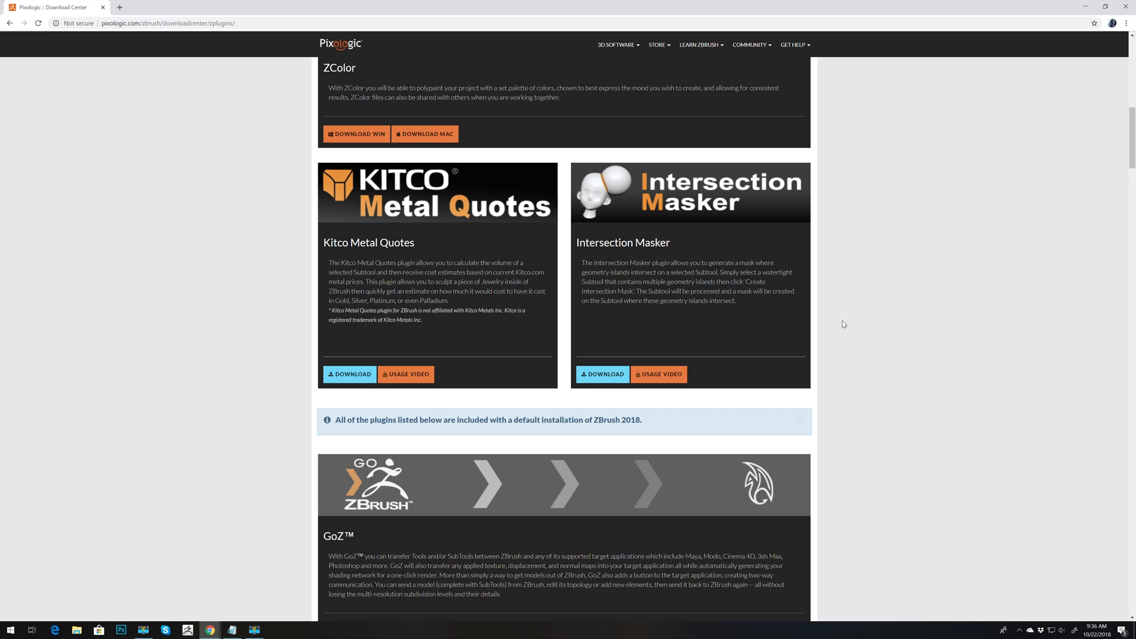
mouse_move(886, 366)
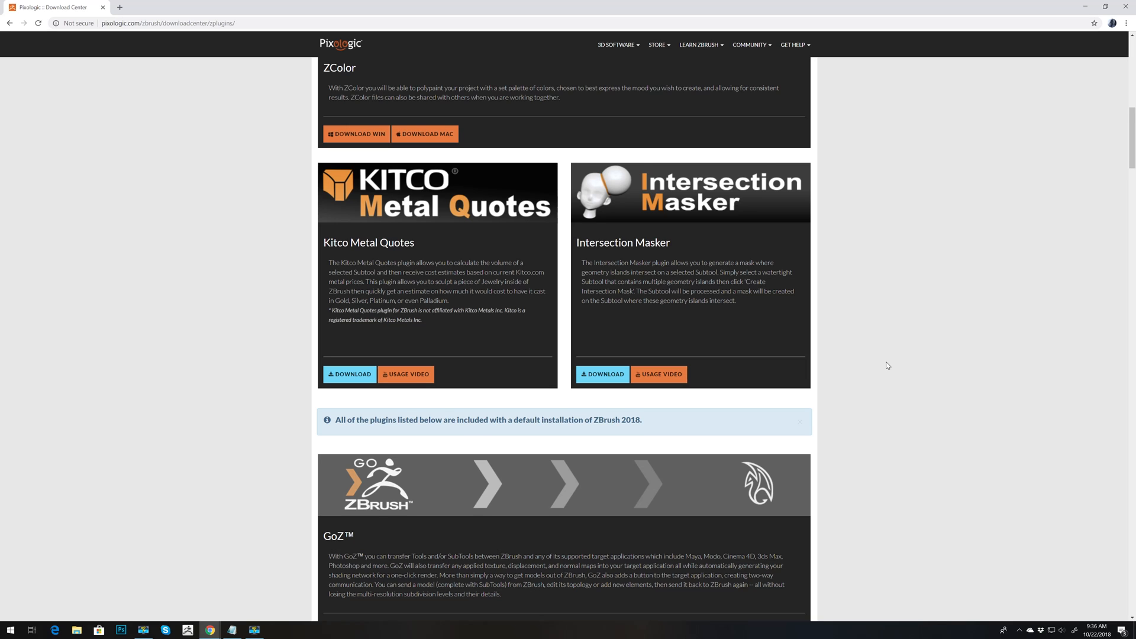
scroll("down", 3)
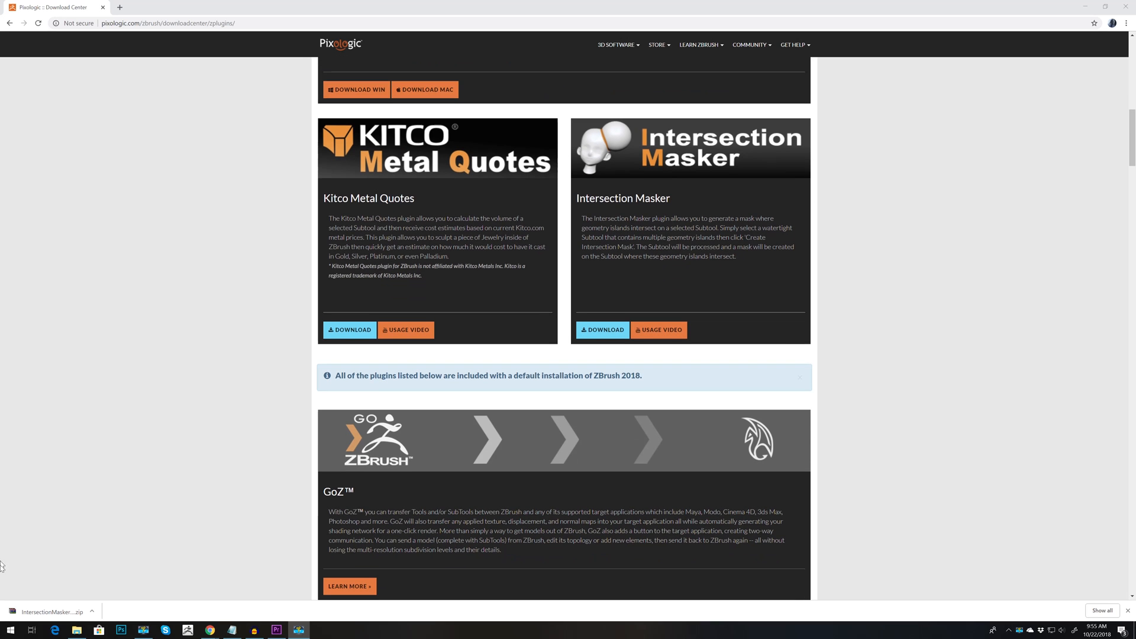
Extract the downloaded Intersection Masker zip to a folder on the Desktop with WinRAR.
left_click(51, 612)
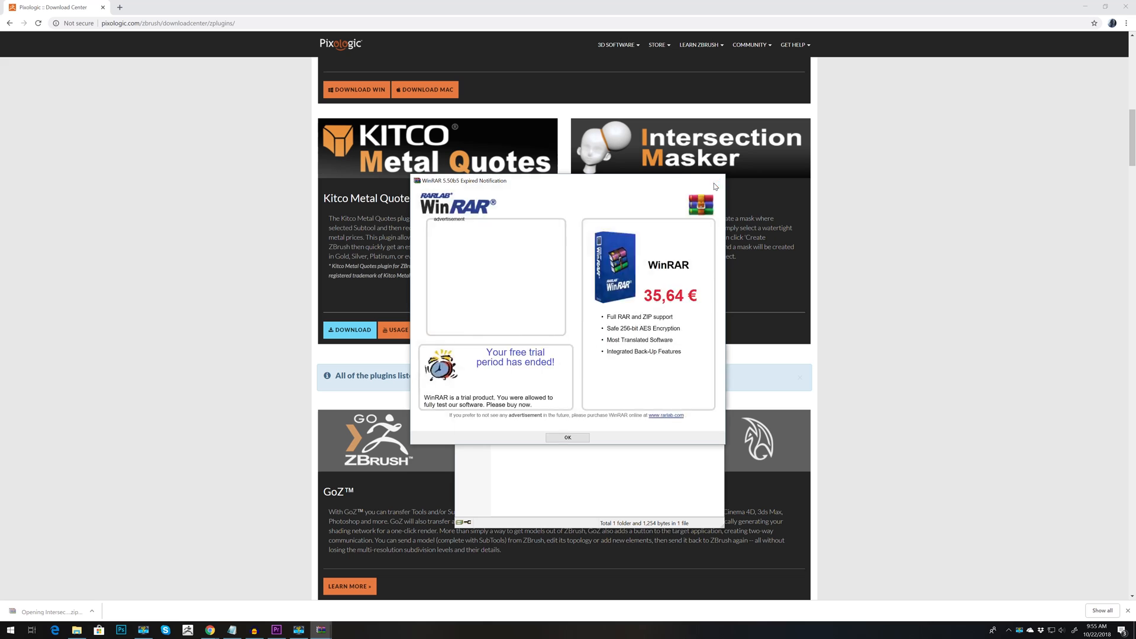
left_click(566, 437)
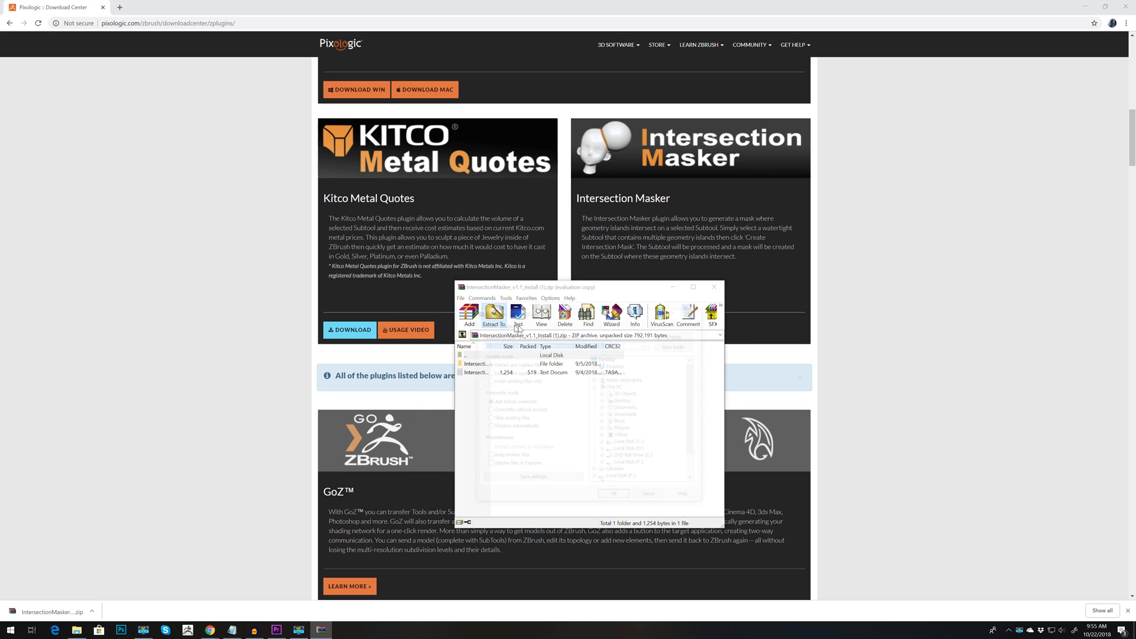
left_click(494, 315)
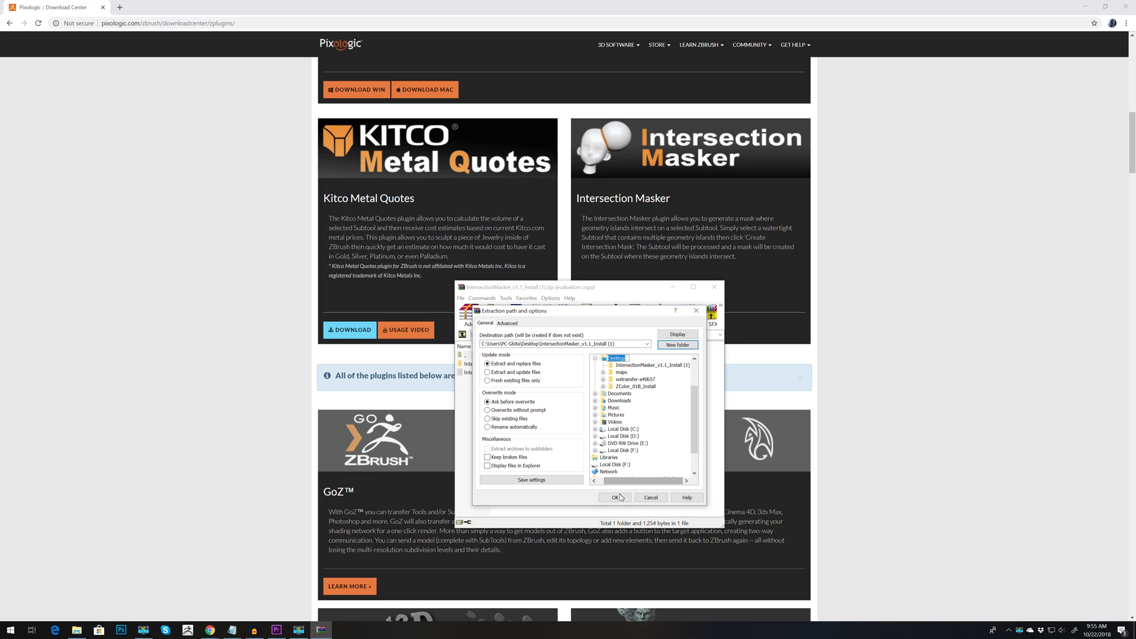
left_click(615, 497)
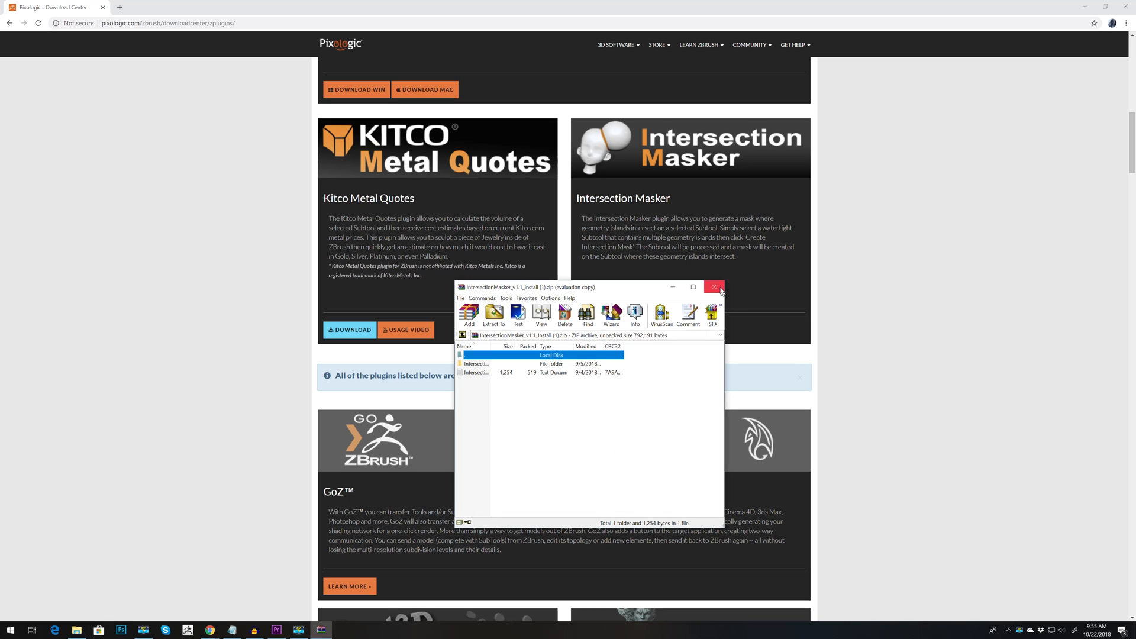
Browse into IntersectionMasker_v1.1_Install, then IntersectionMasker_Install, reaching the plugin data folder and file.
left_click(713, 287)
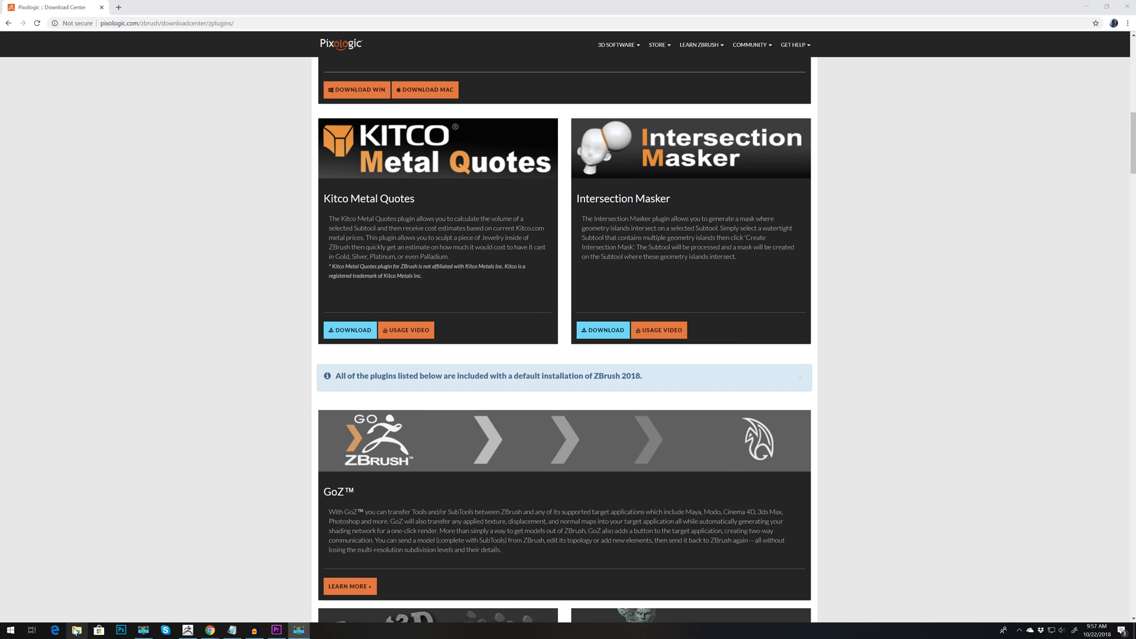
left_click(75, 630)
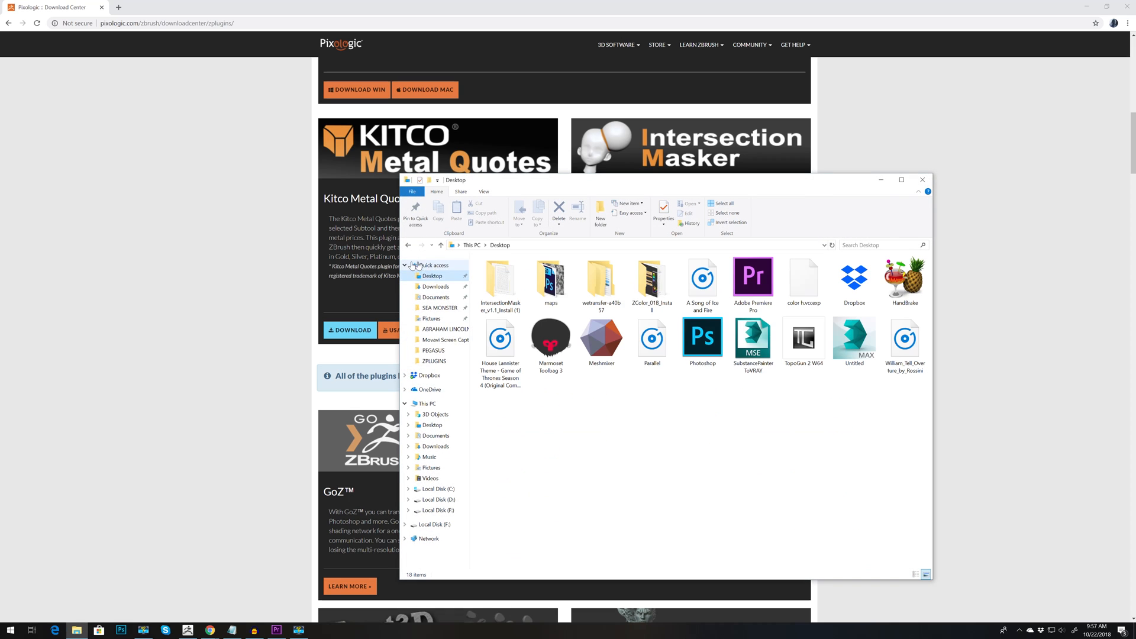
left_click(405, 265)
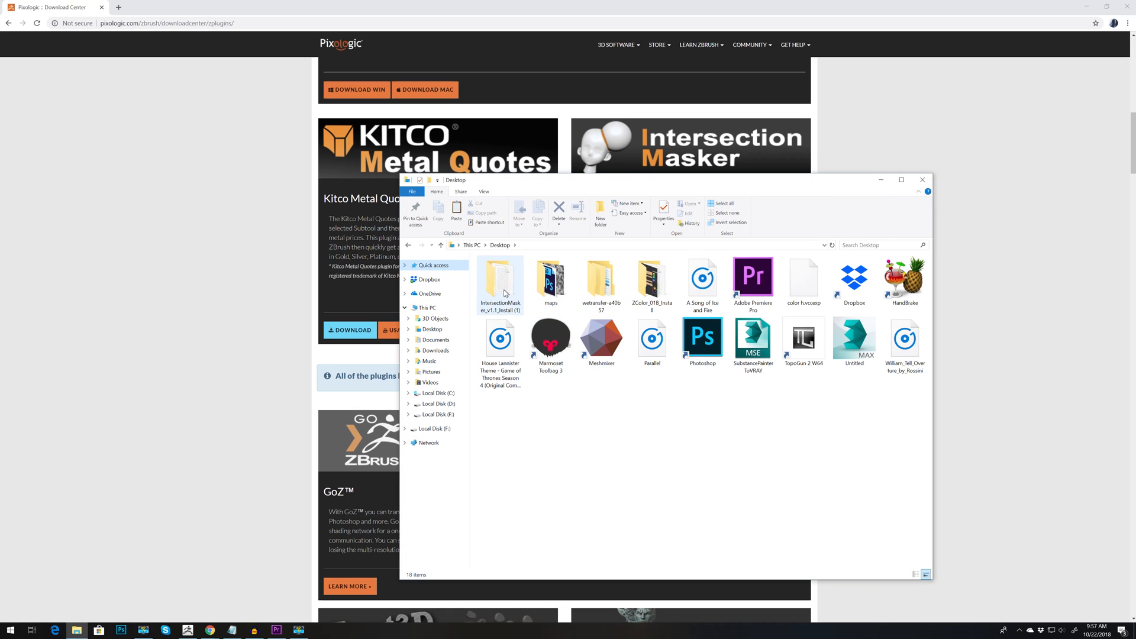
double_click(500, 283)
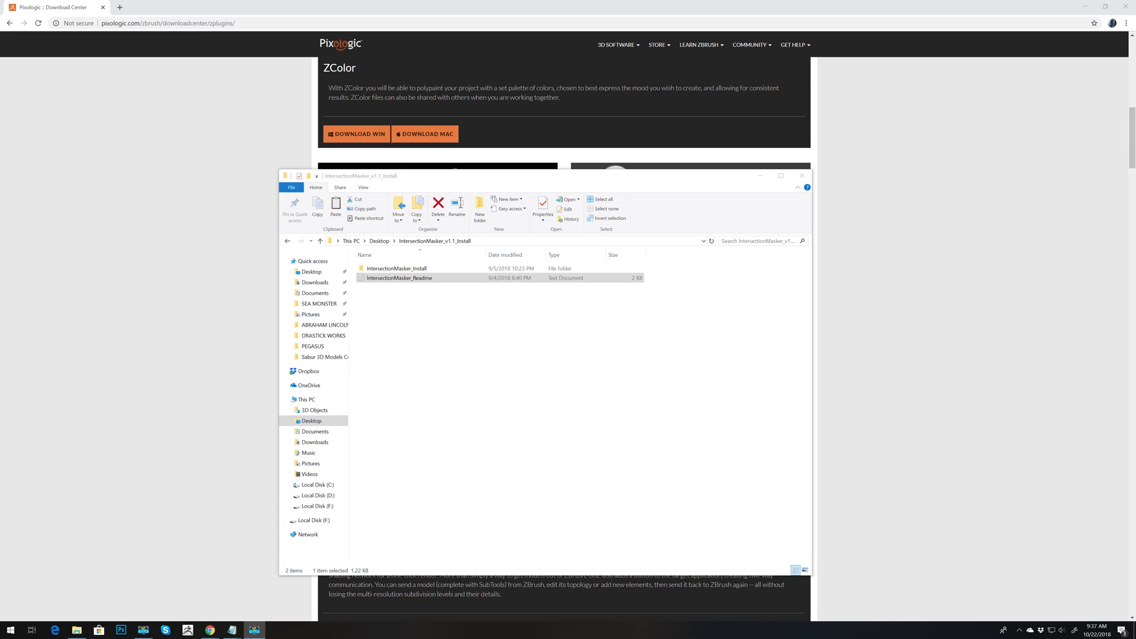
mouse_move(469, 351)
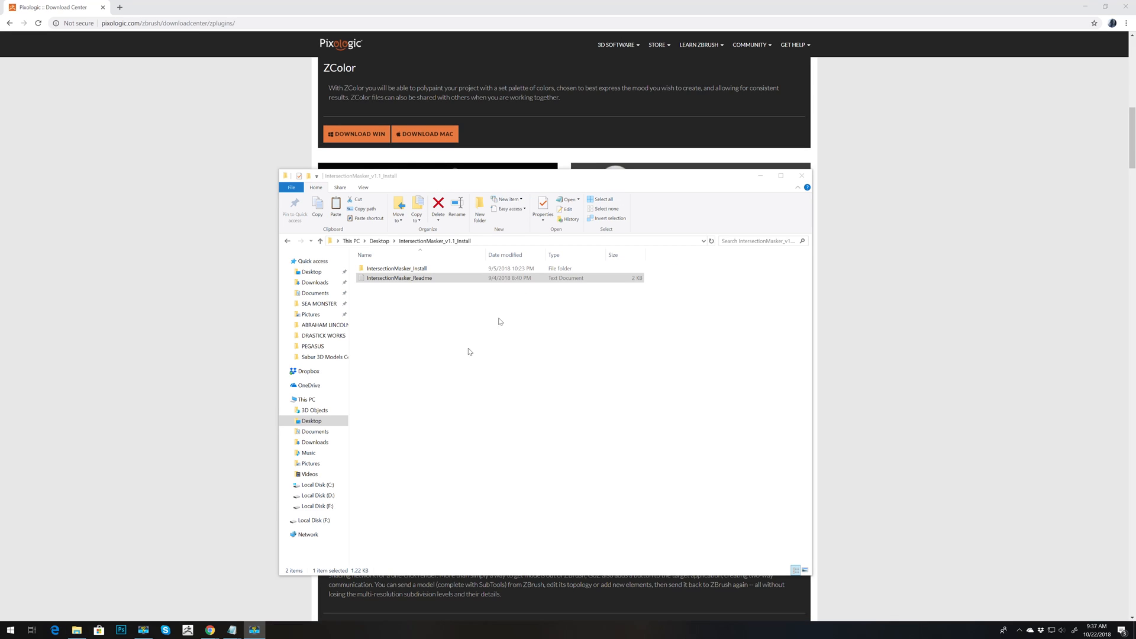
left_click(398, 269)
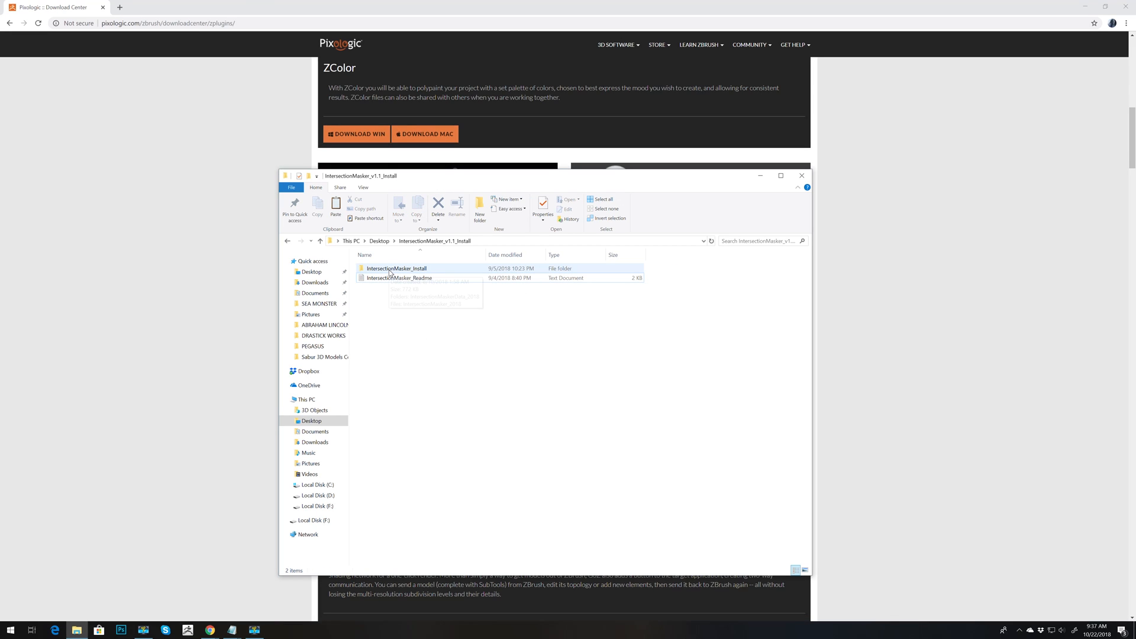
left_click(397, 268)
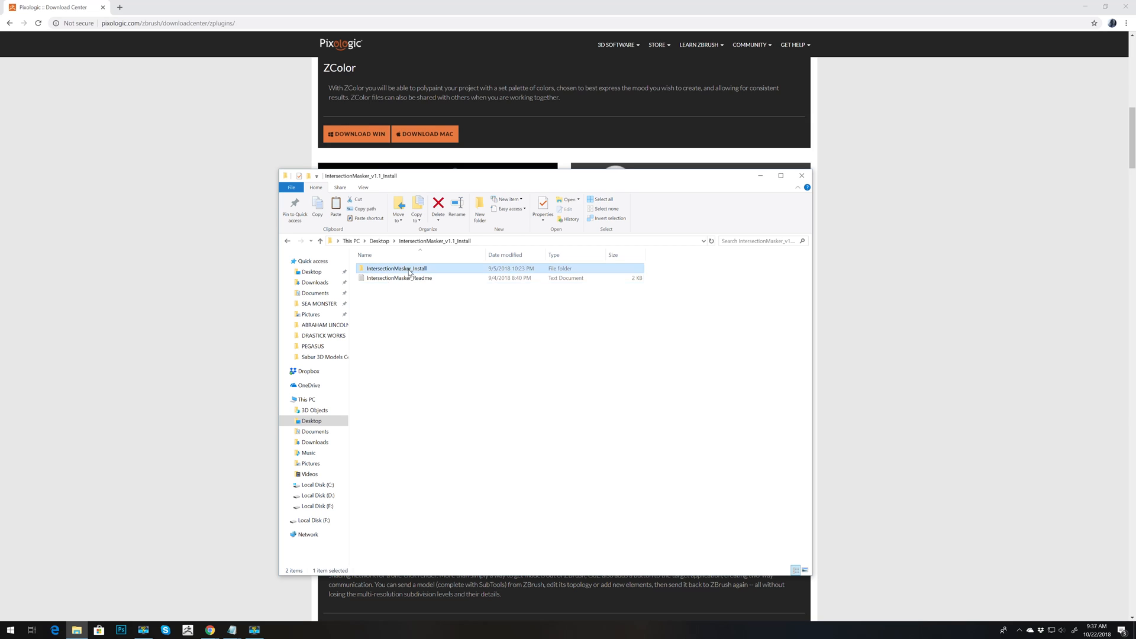
double_click(397, 269)
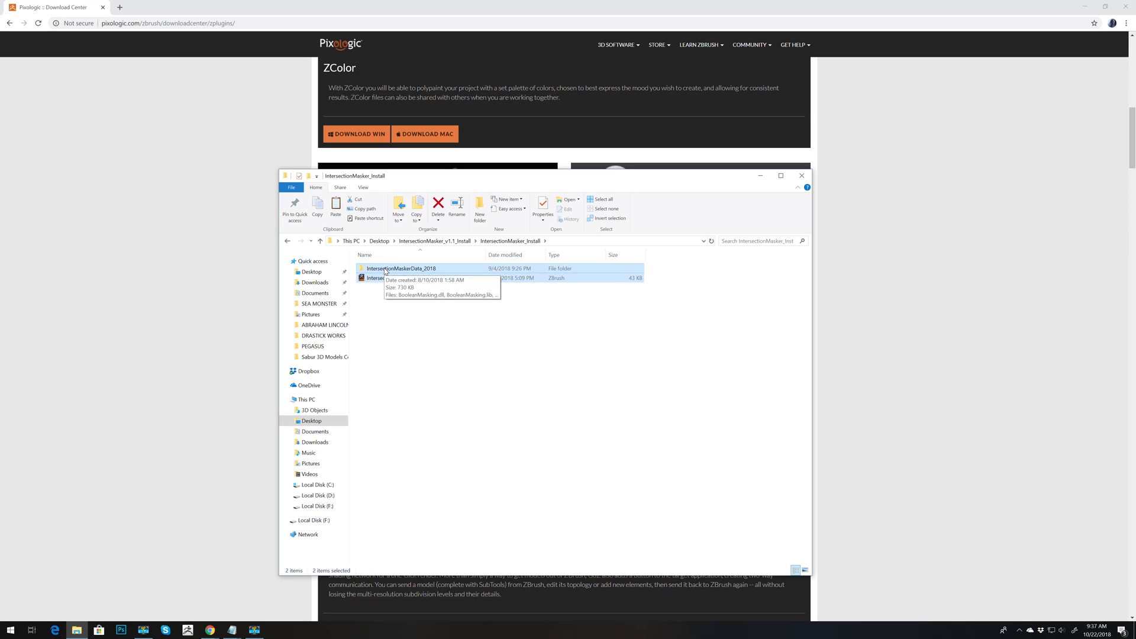
mouse_move(431, 492)
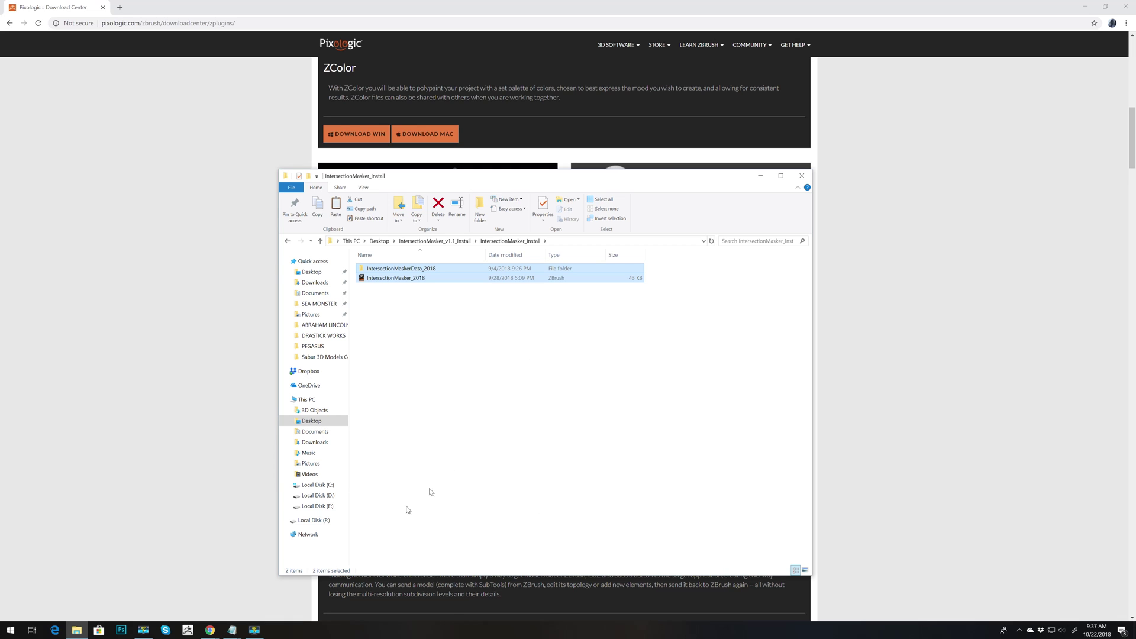
Navigate to C:\Program Files\Pixologic\ZBrush 2018\ZStartup to reach the ZPlugs64 folder for pasting.
left_click(316, 484)
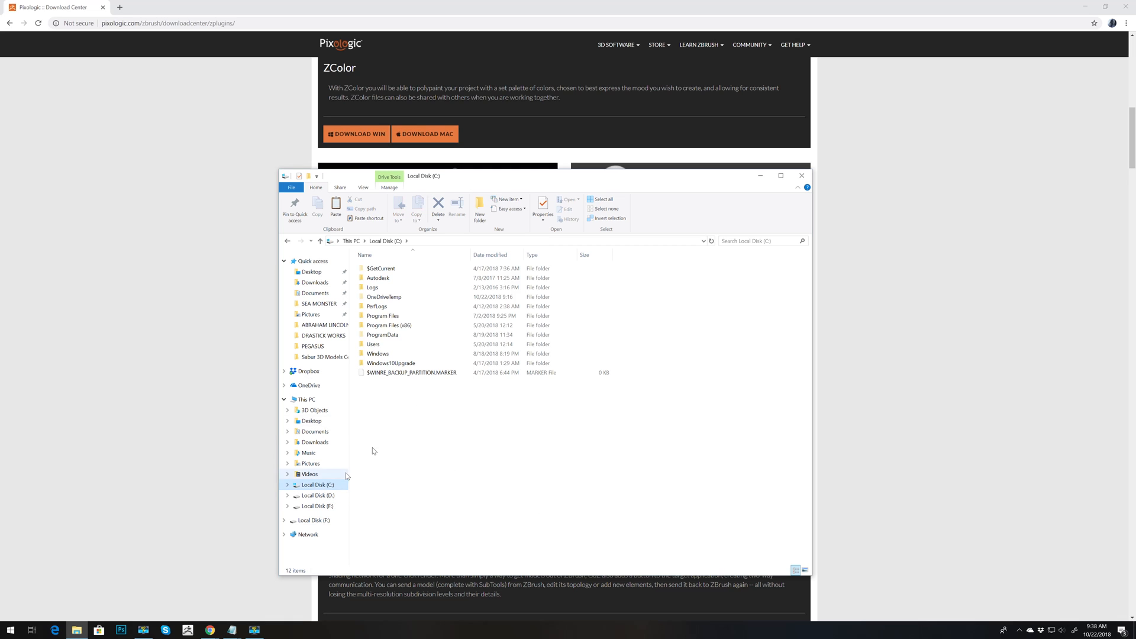
double_click(383, 315)
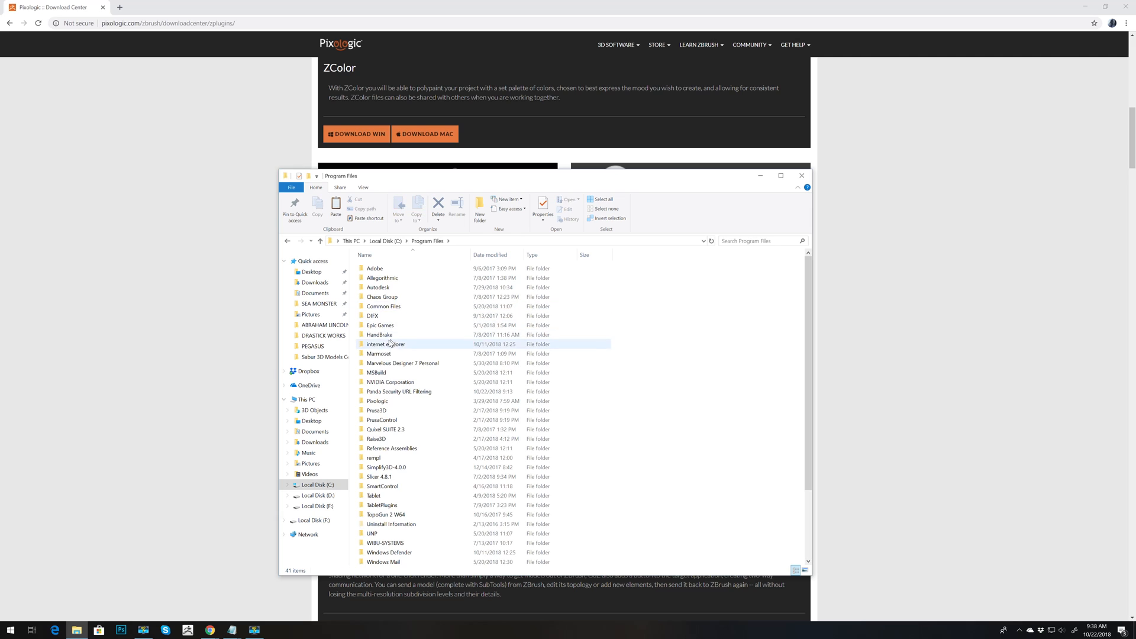
left_click(399, 391)
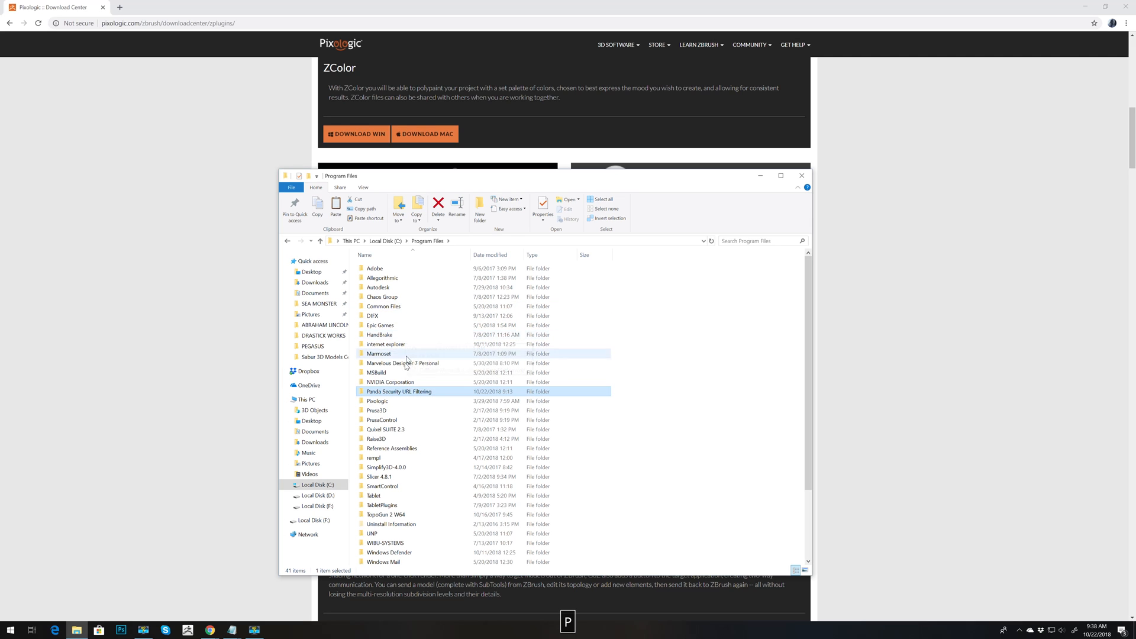
double_click(376, 410)
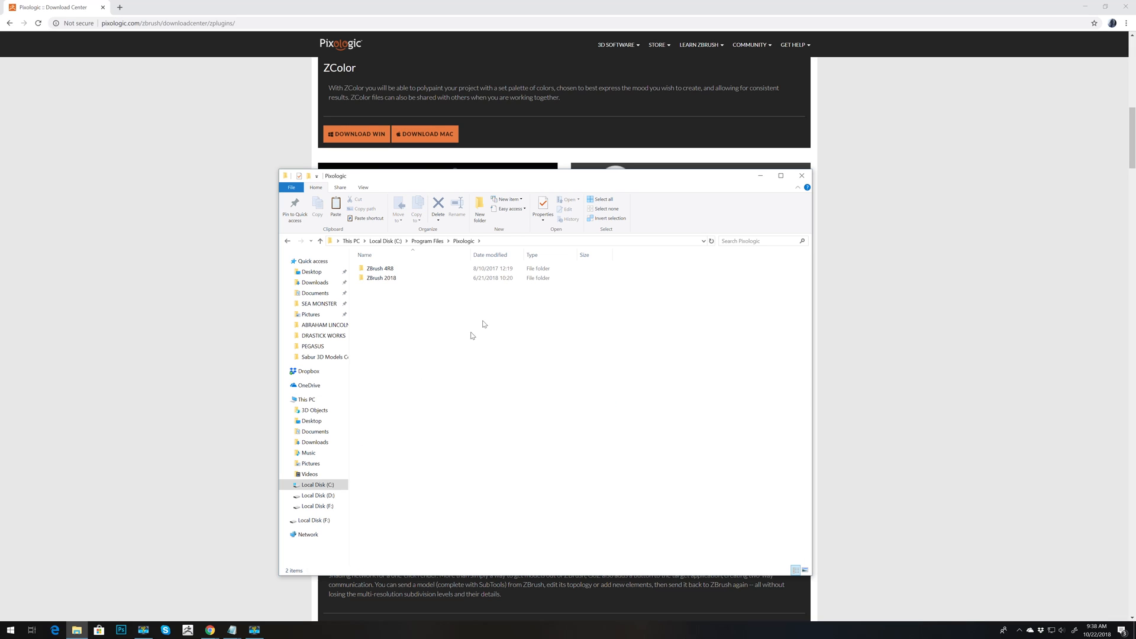
double_click(381, 277)
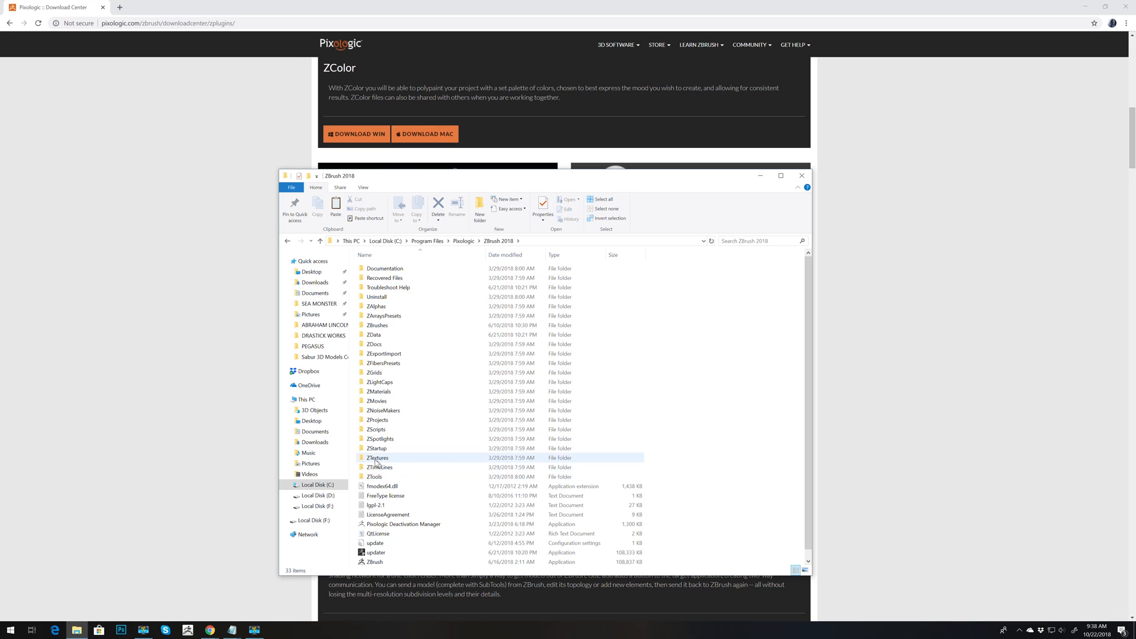
double_click(376, 447)
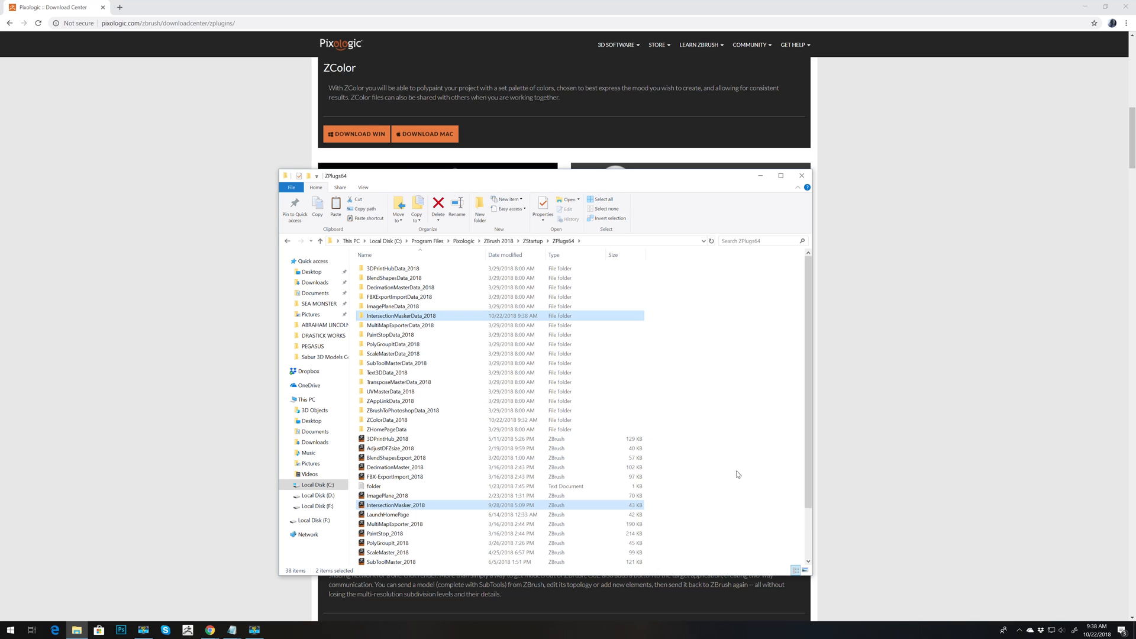
mouse_move(241, 486)
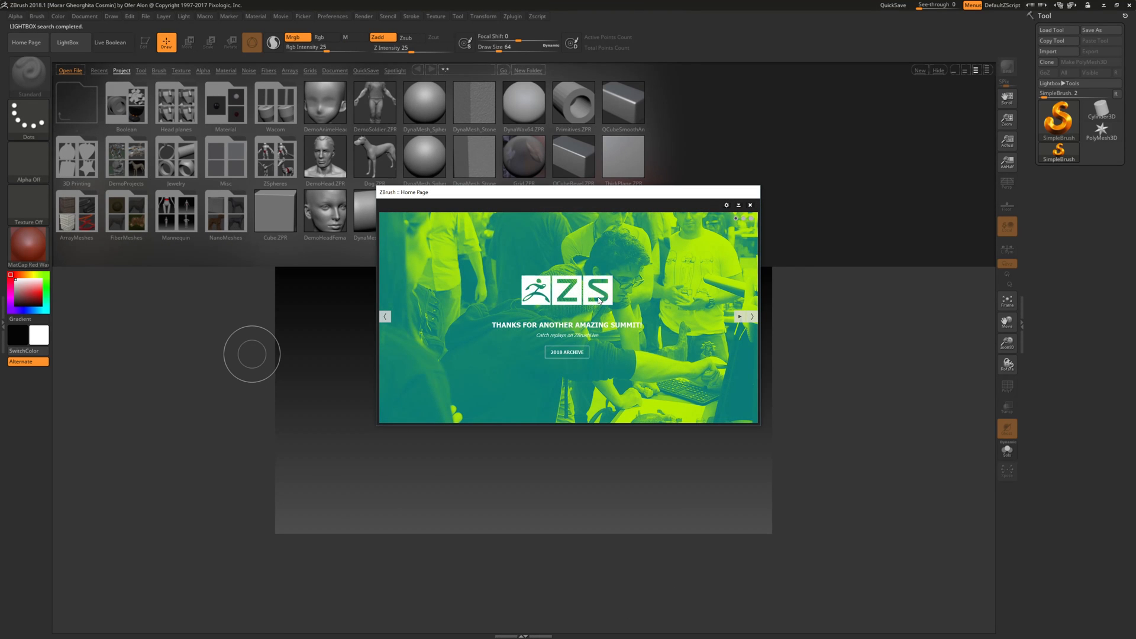
Close the ZBrush home page and show the Zplugin menu listing Intersection Masker.
left_click(750, 205)
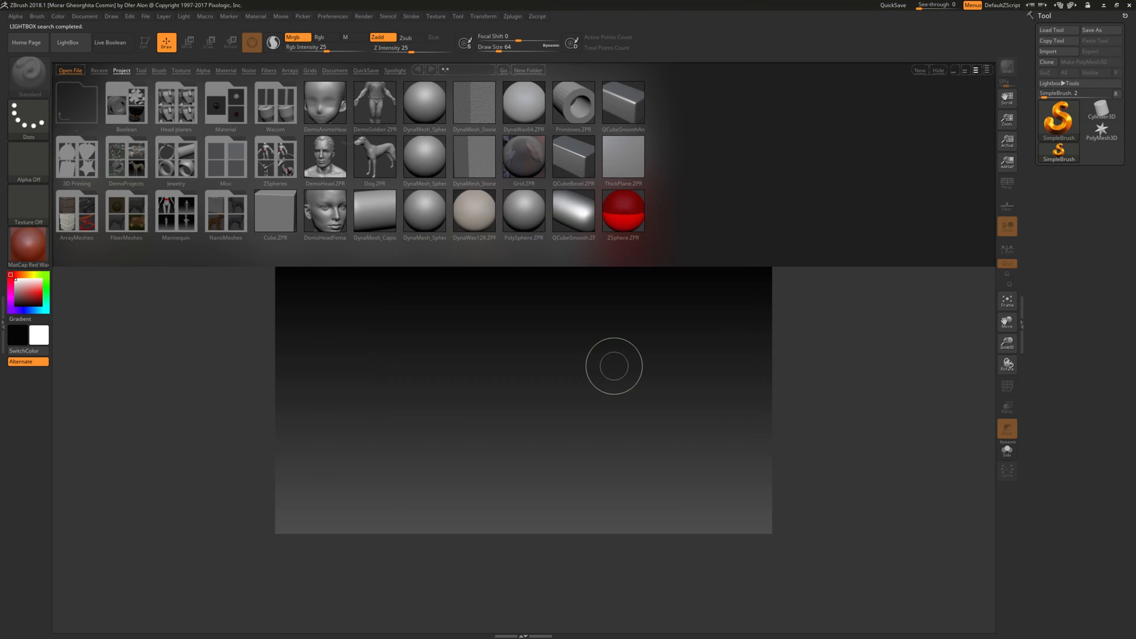
left_click(513, 15)
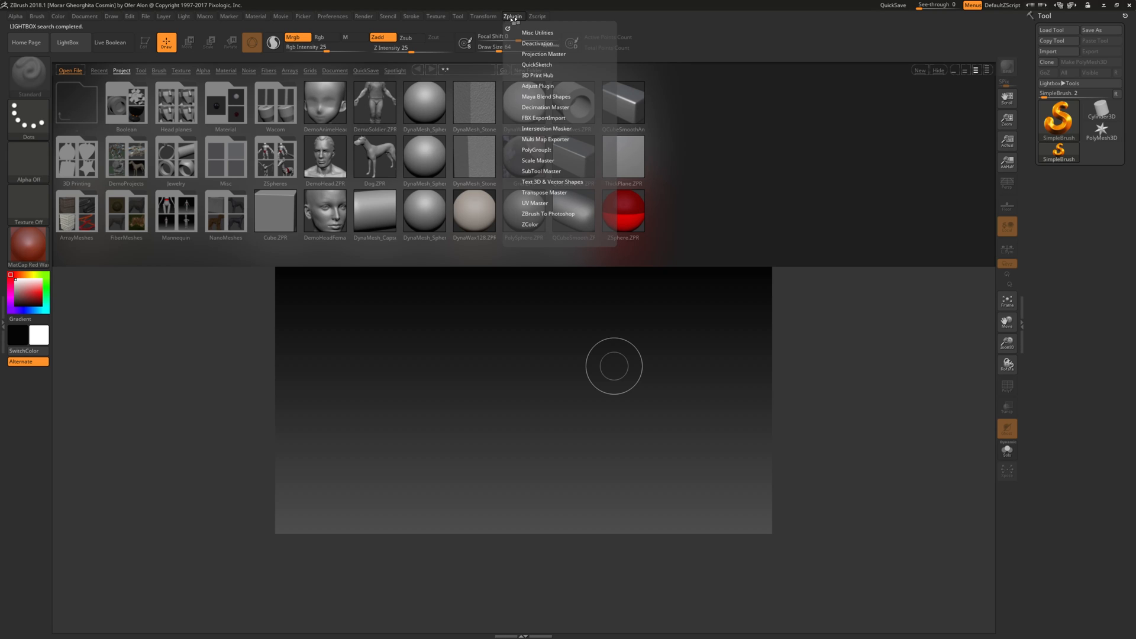
mouse_move(539, 127)
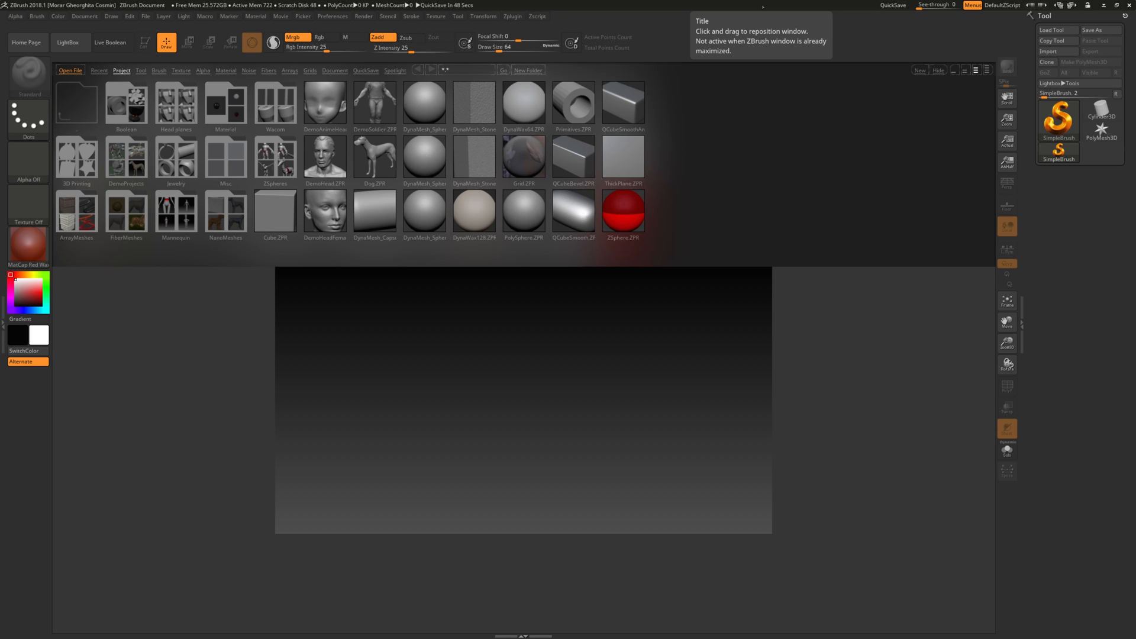
mouse_move(512, 15)
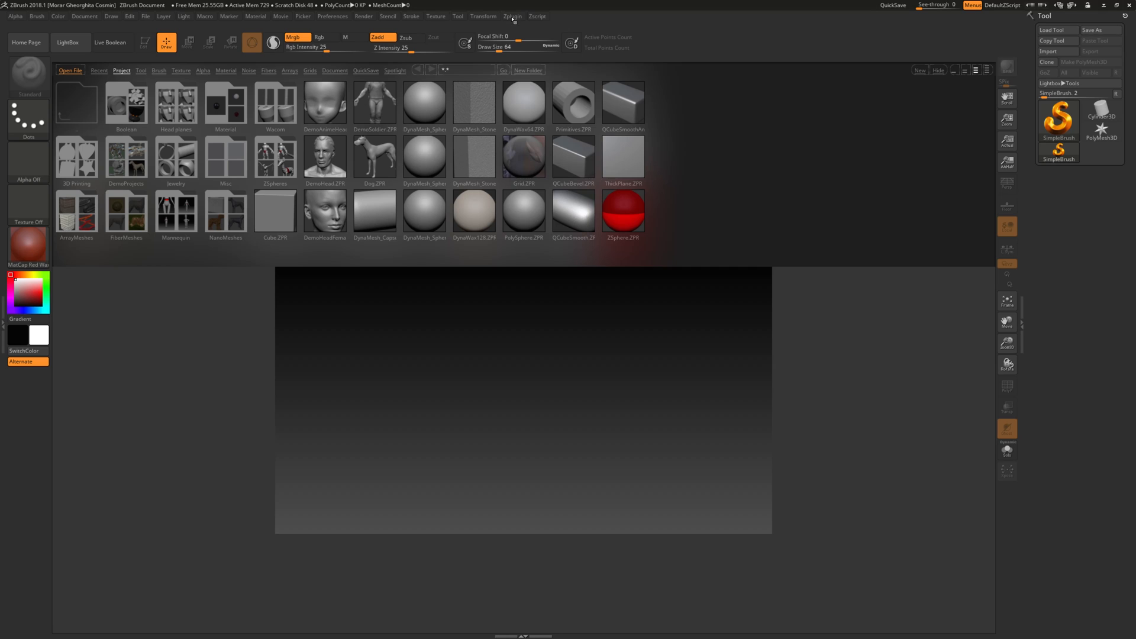
Reopen the Zplugin menu to confirm the Intersection Masker entry is present.
left_click(512, 16)
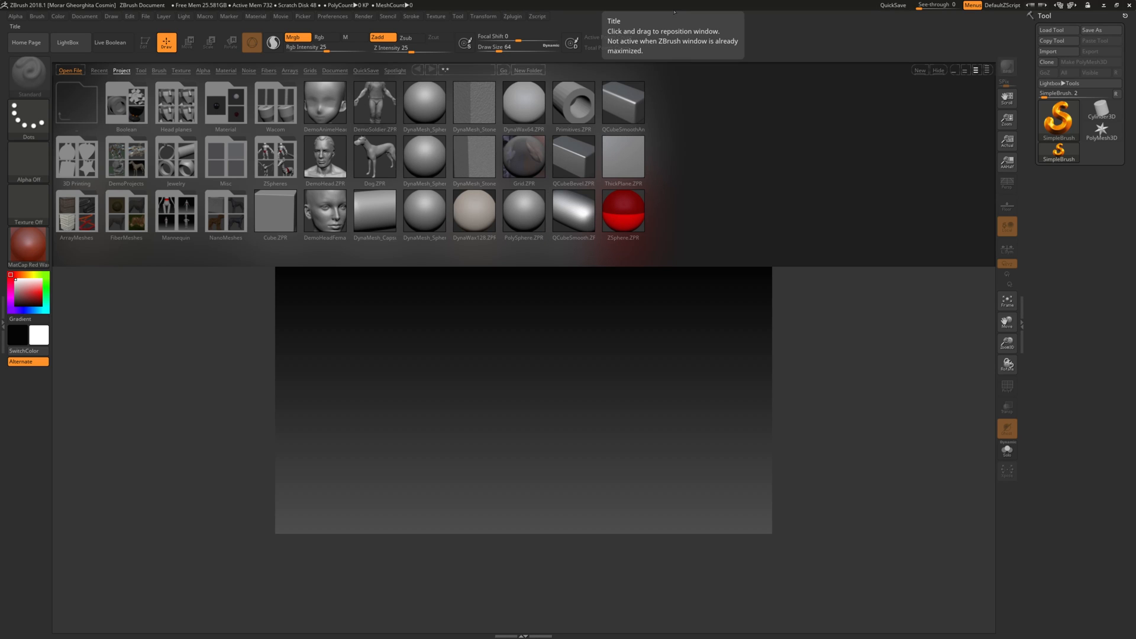
mouse_move(974, 36)
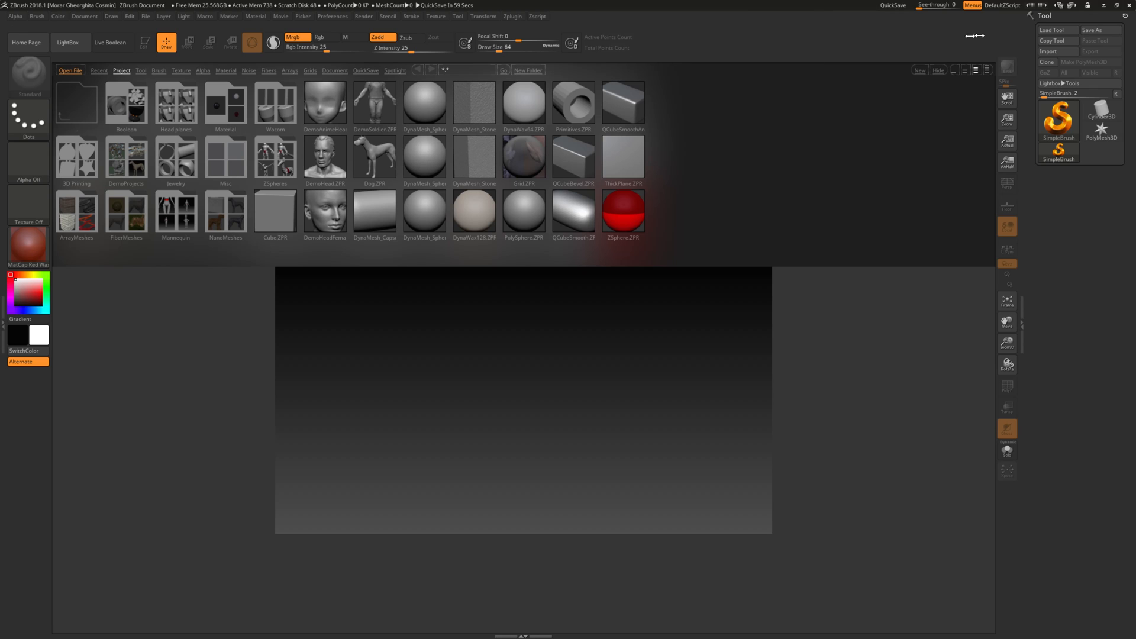
left_click(513, 15)
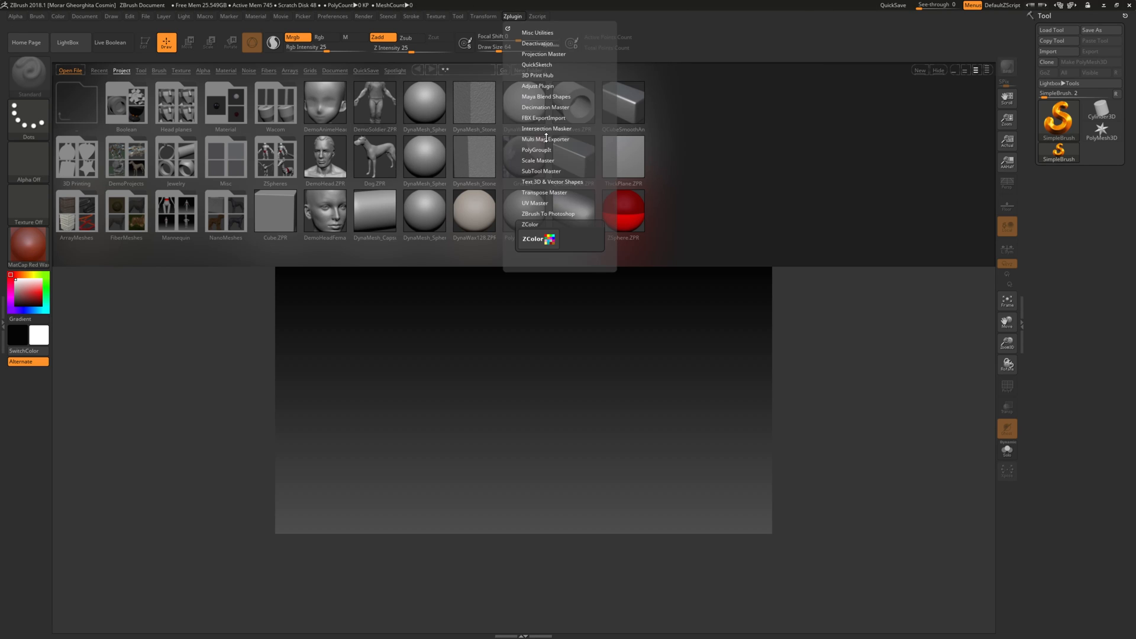
mouse_move(560, 150)
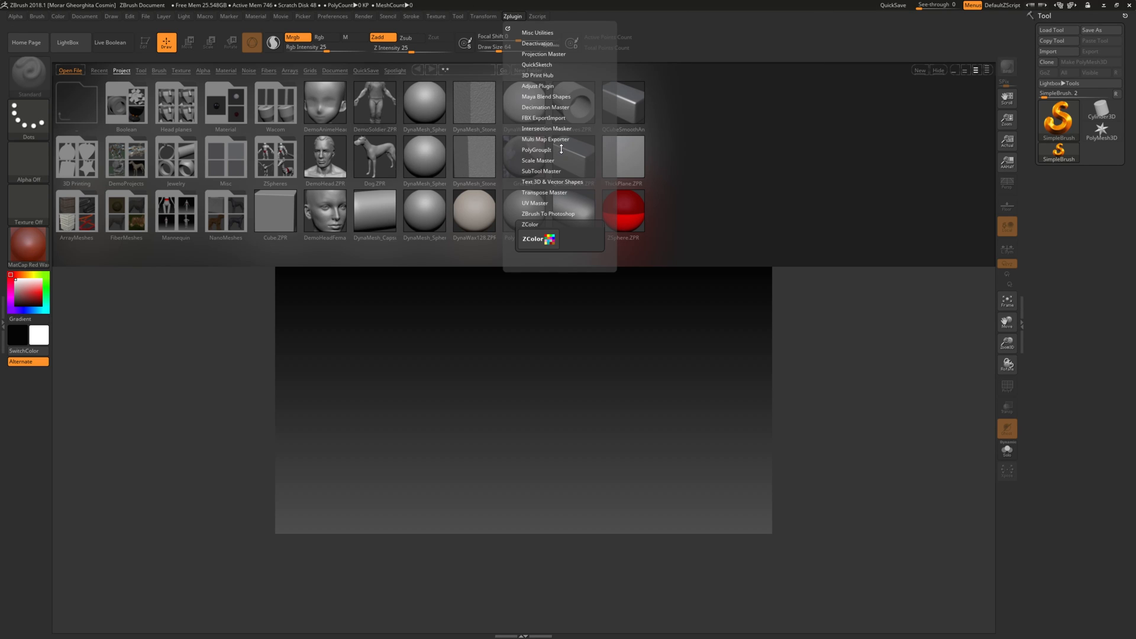